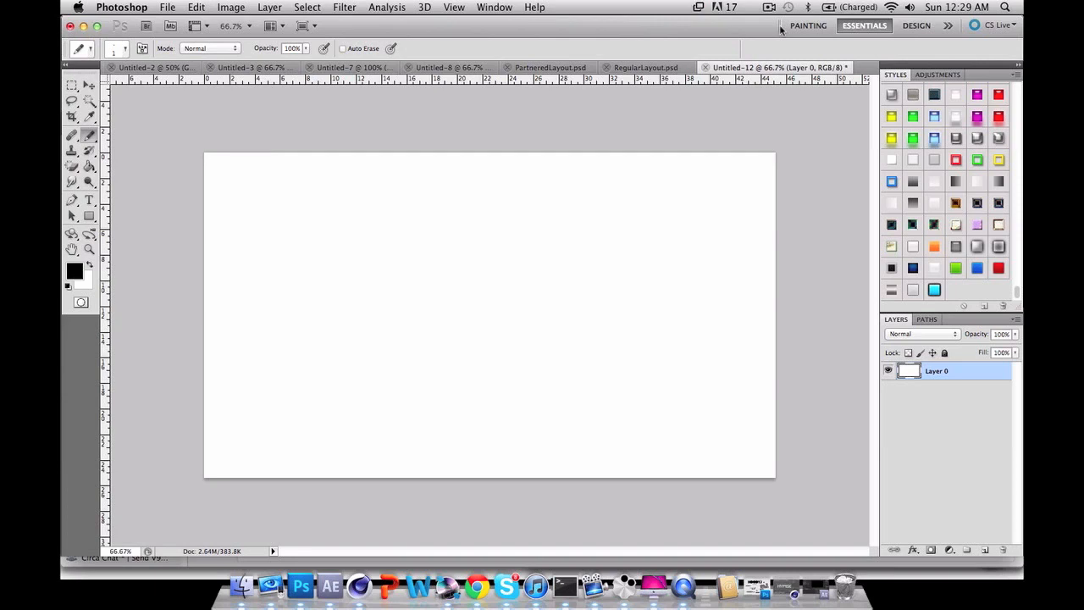
- Create a new document 5 pixels wide and 5 pixels high
click(168, 7)
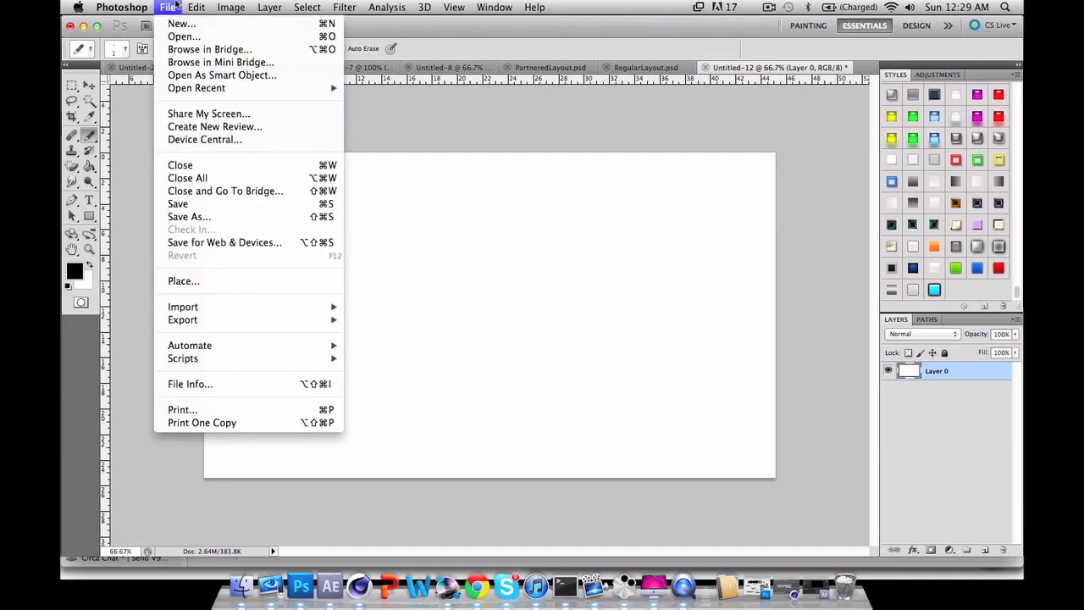
click(181, 22)
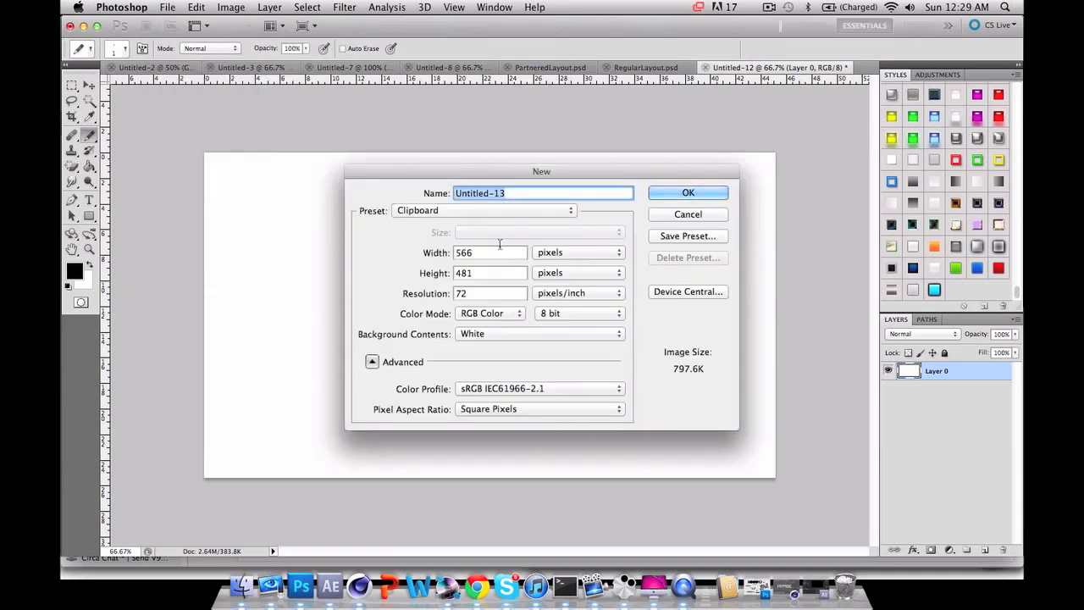
click(490, 252)
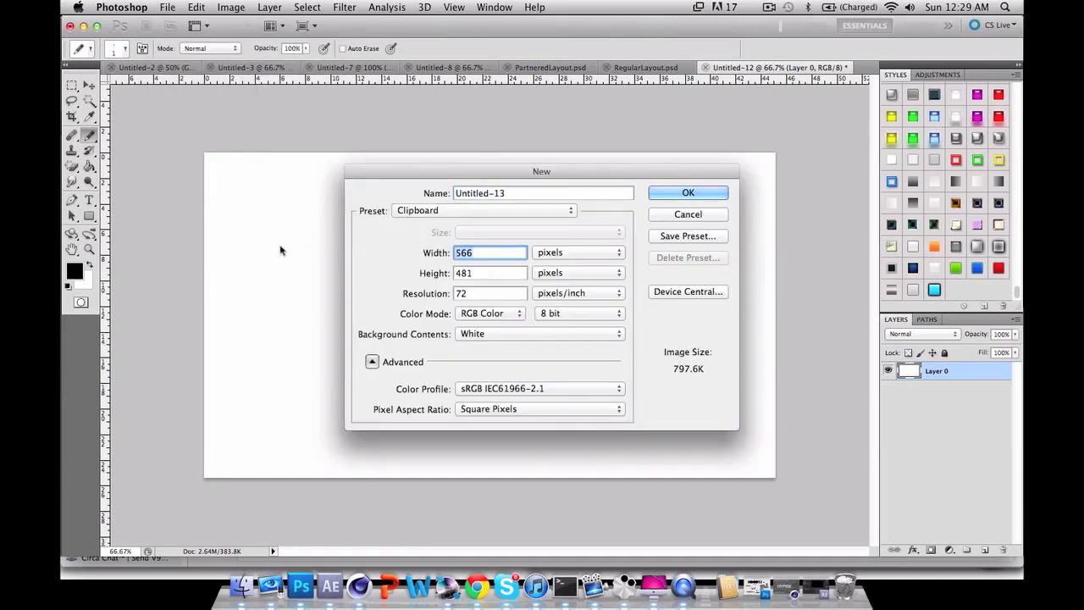
text(5)
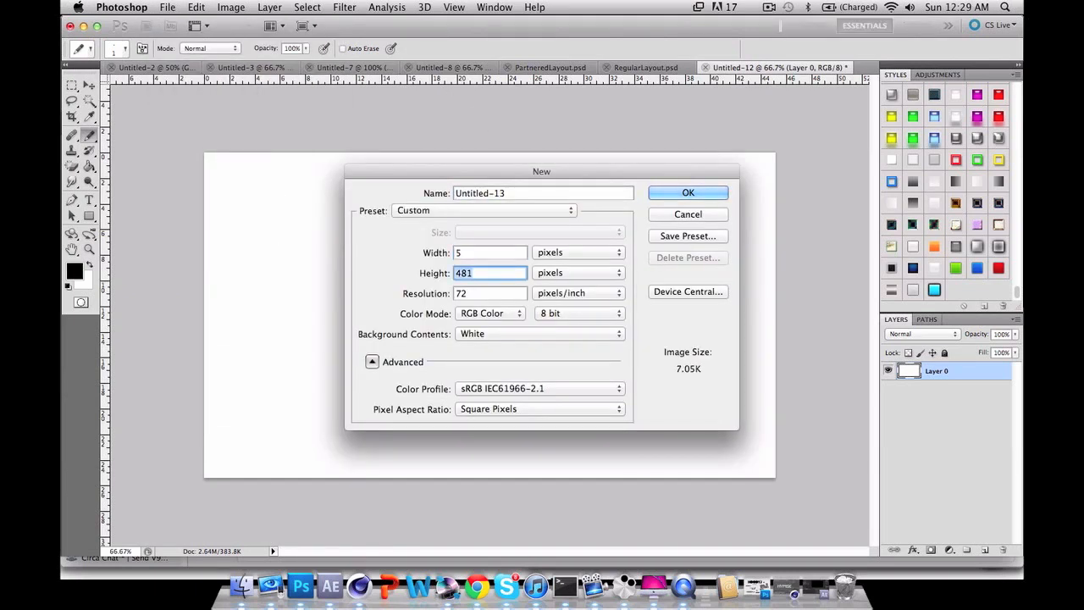
text(5)
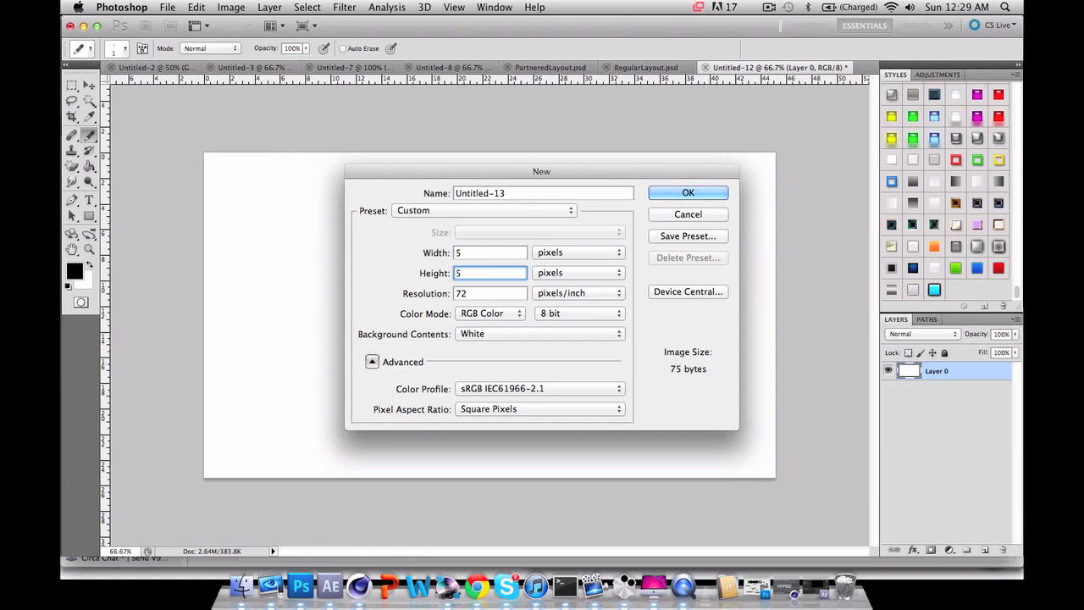
click(687, 192)
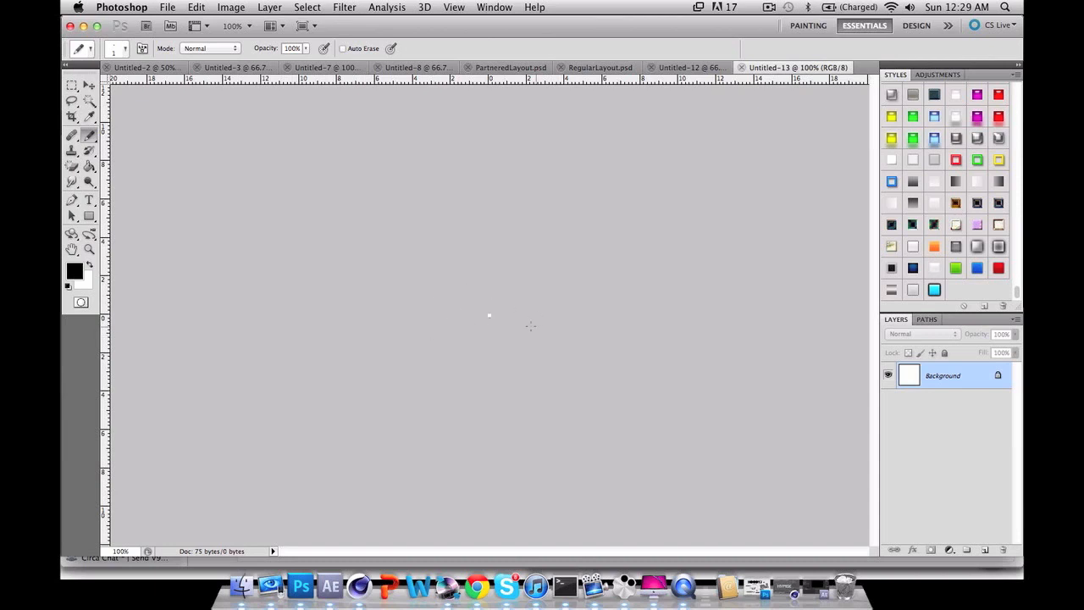
- Zoom in and pencil black pixels along the tile's right column and bottom row
click(88, 249)
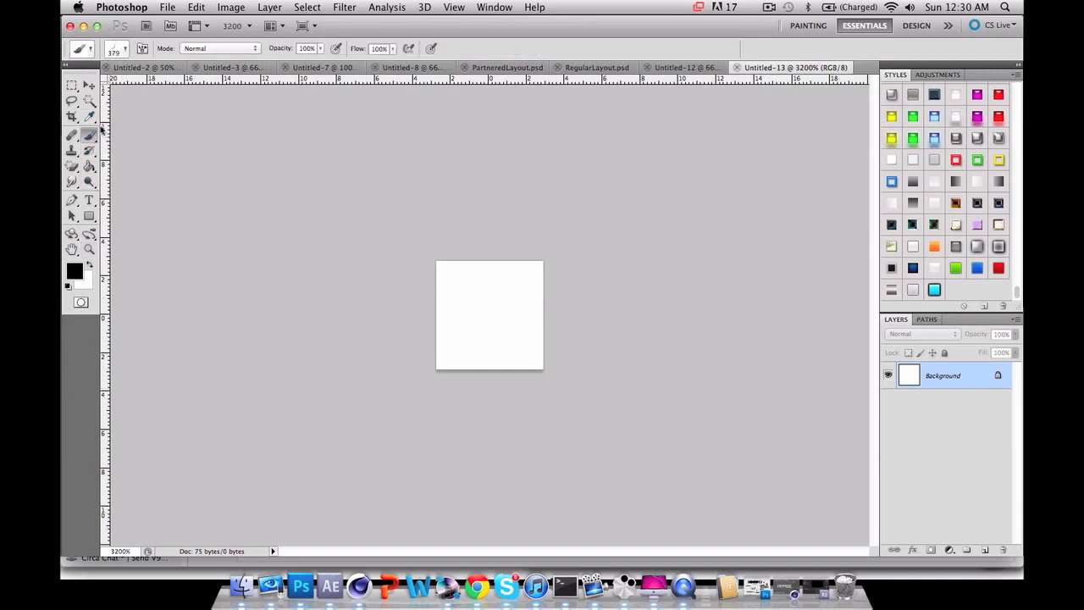
click(89, 136)
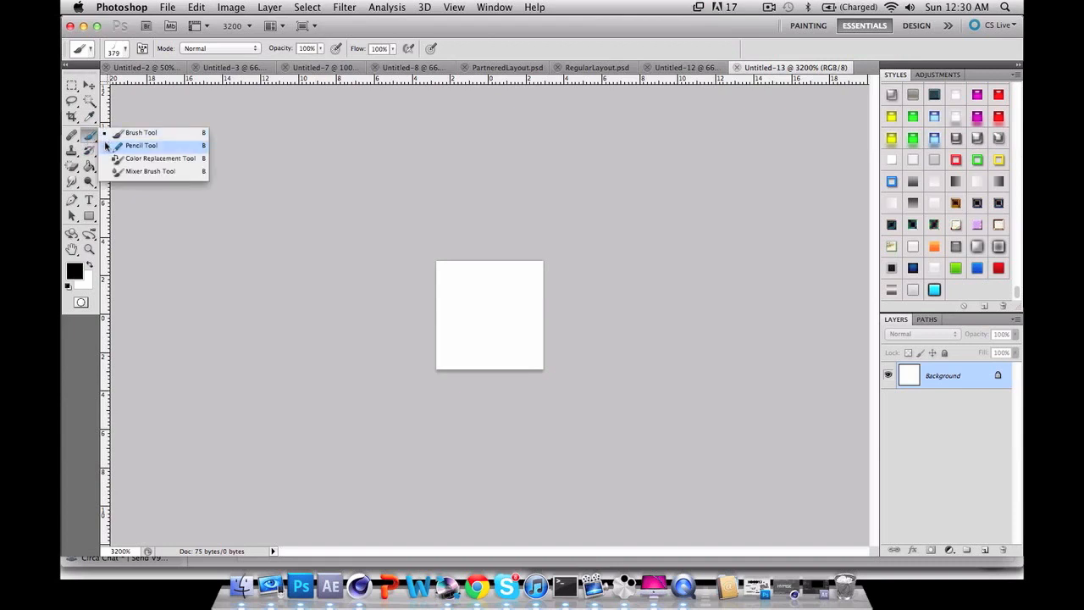
click(142, 145)
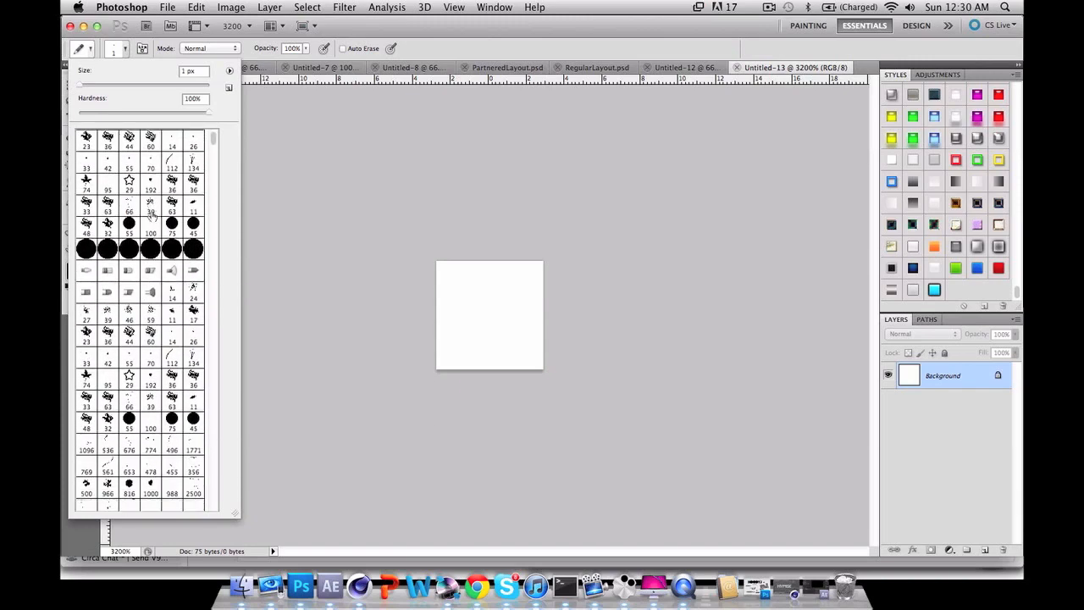
scroll(down, 3)
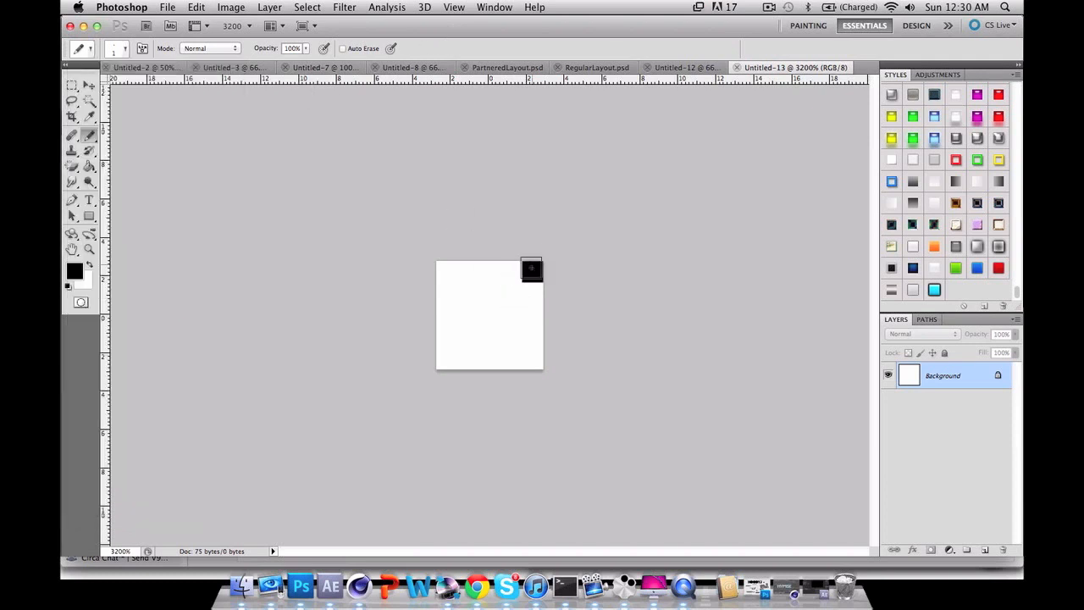
drag(532, 269, 532, 356)
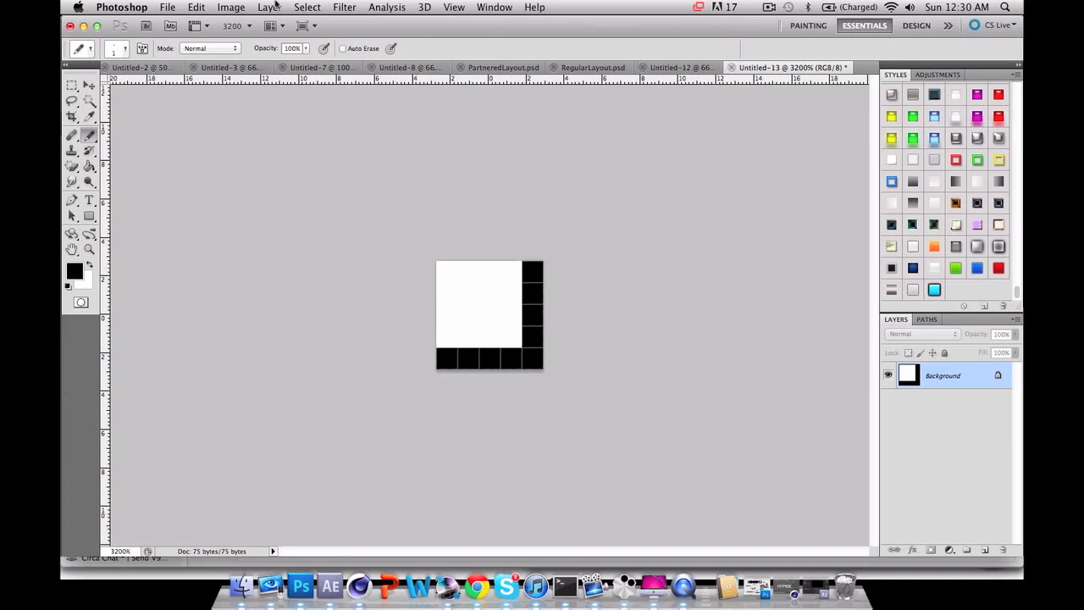
- Define the L-shaped tile as a pattern named 'BluePr'
click(195, 7)
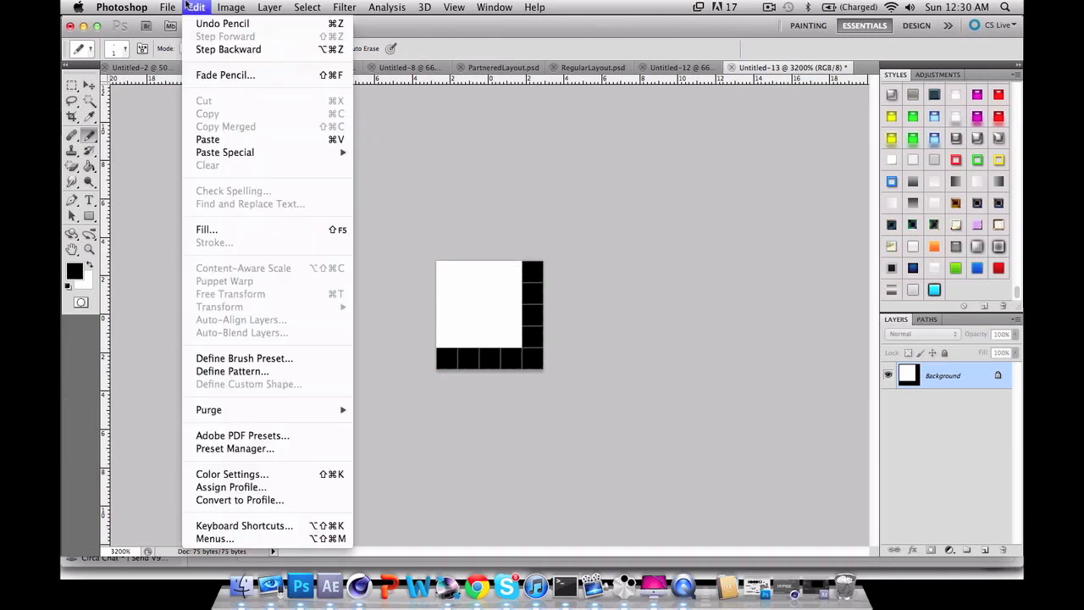
mouse_move(231, 371)
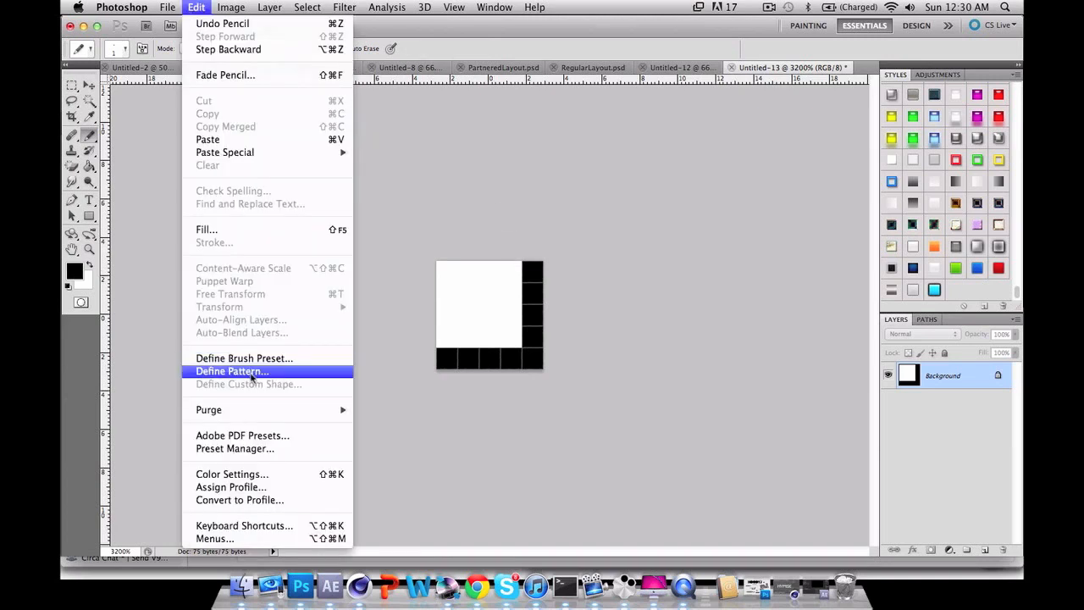
click(231, 371)
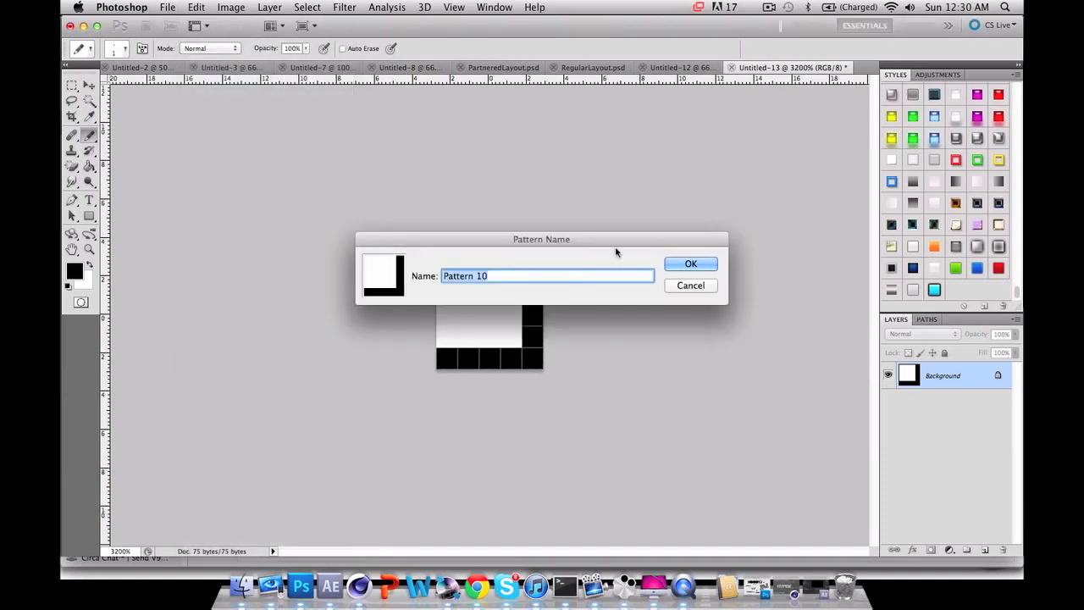
text(Blue)
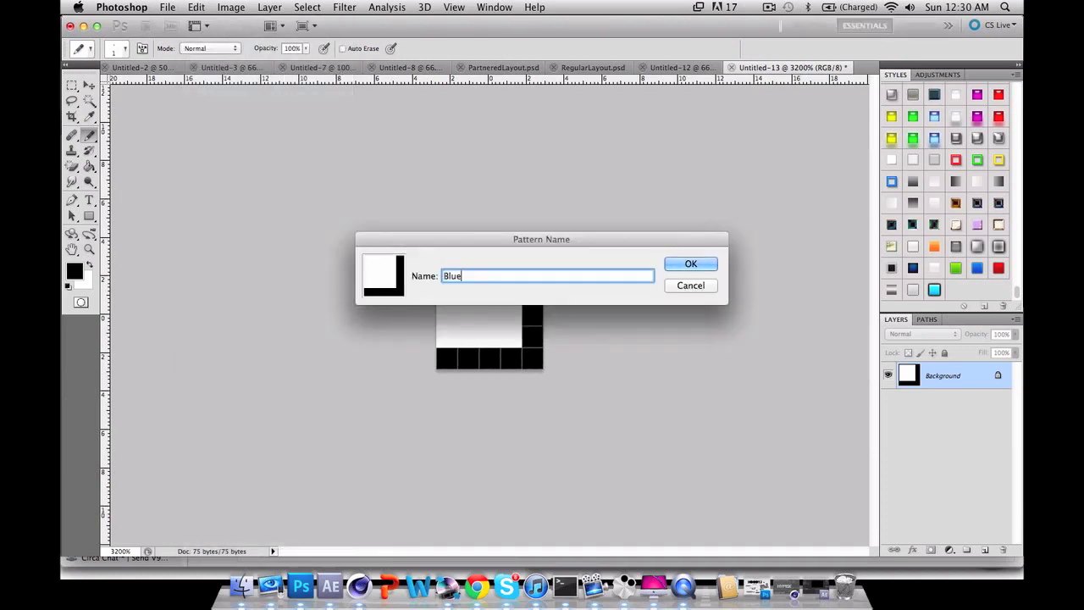
text(Pri)
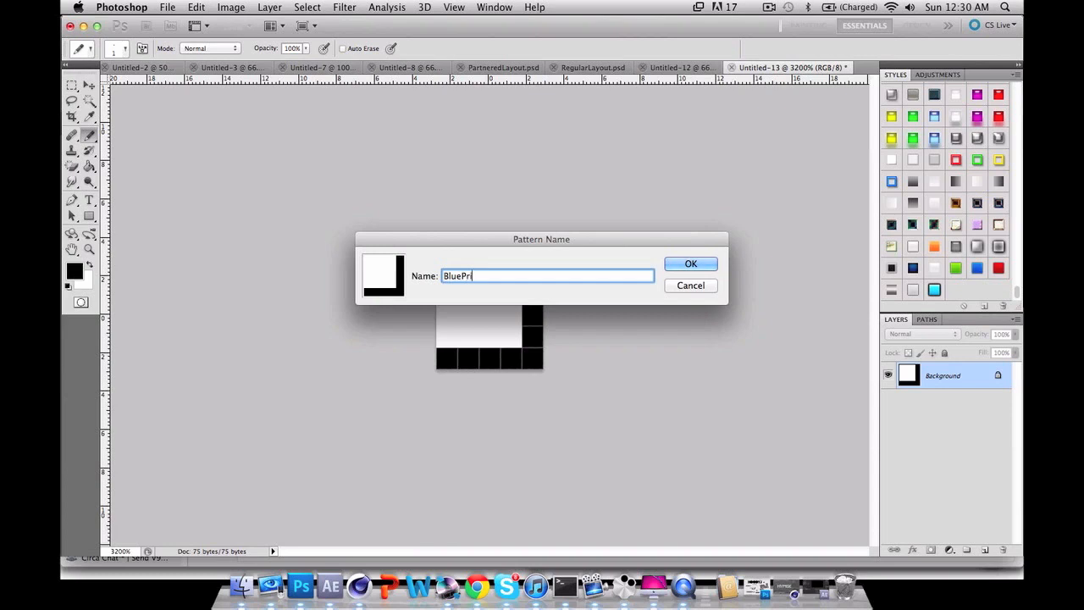
click(690, 263)
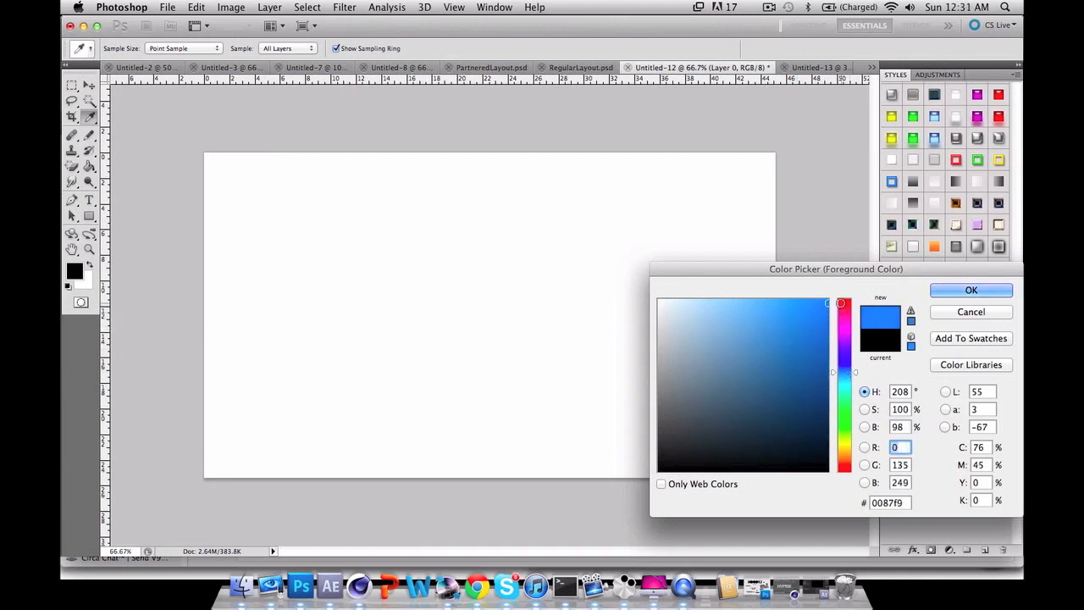
- Fill Layer 0 with blue, trying darker shades before settling on a bright blue
click(822, 337)
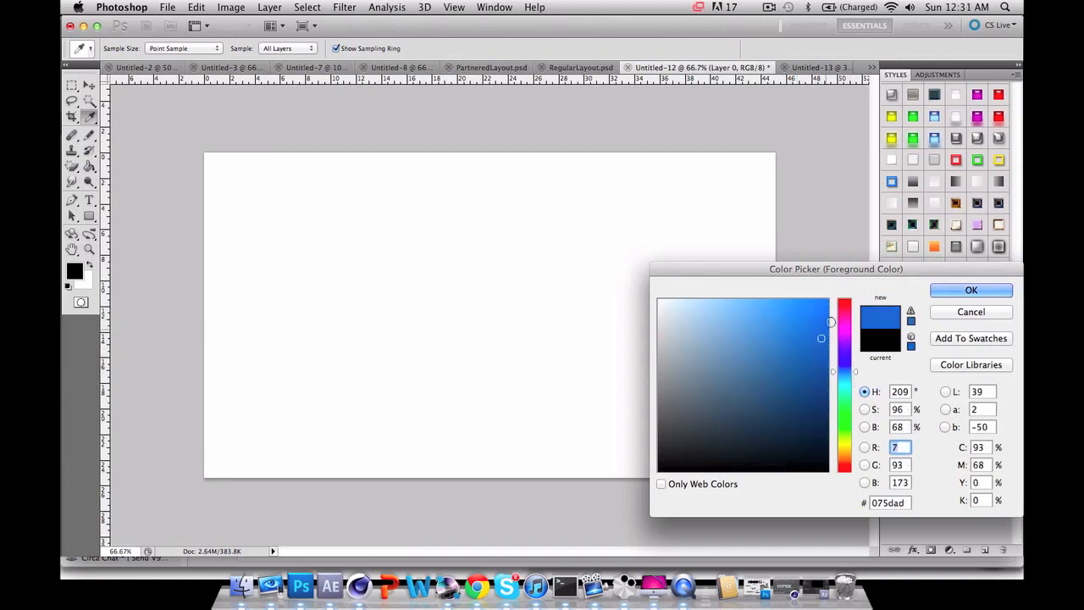
click(970, 290)
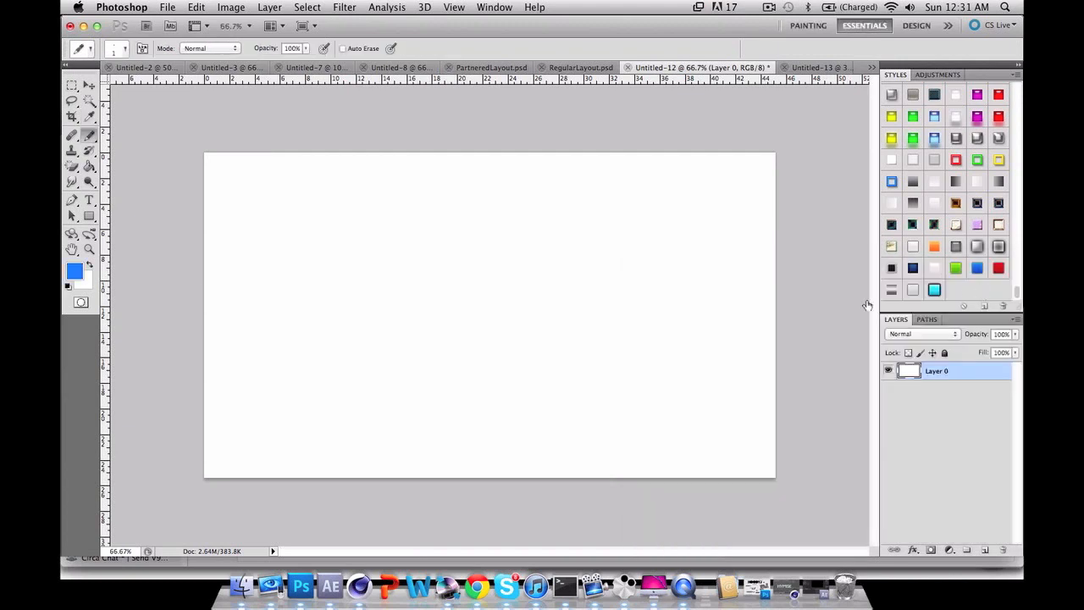
click(321, 229)
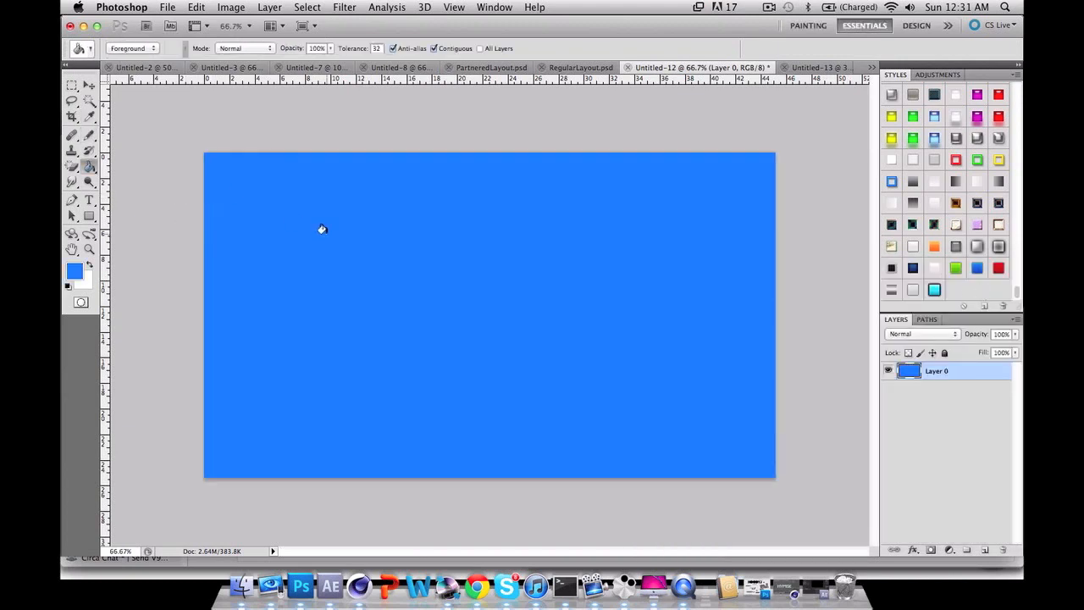
click(74, 269)
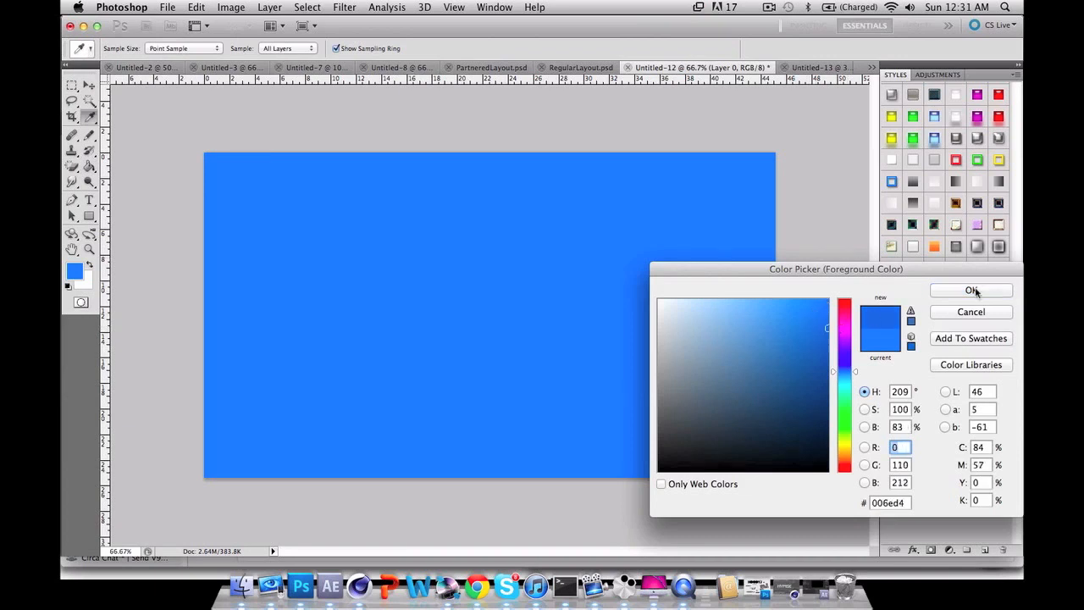
click(970, 290)
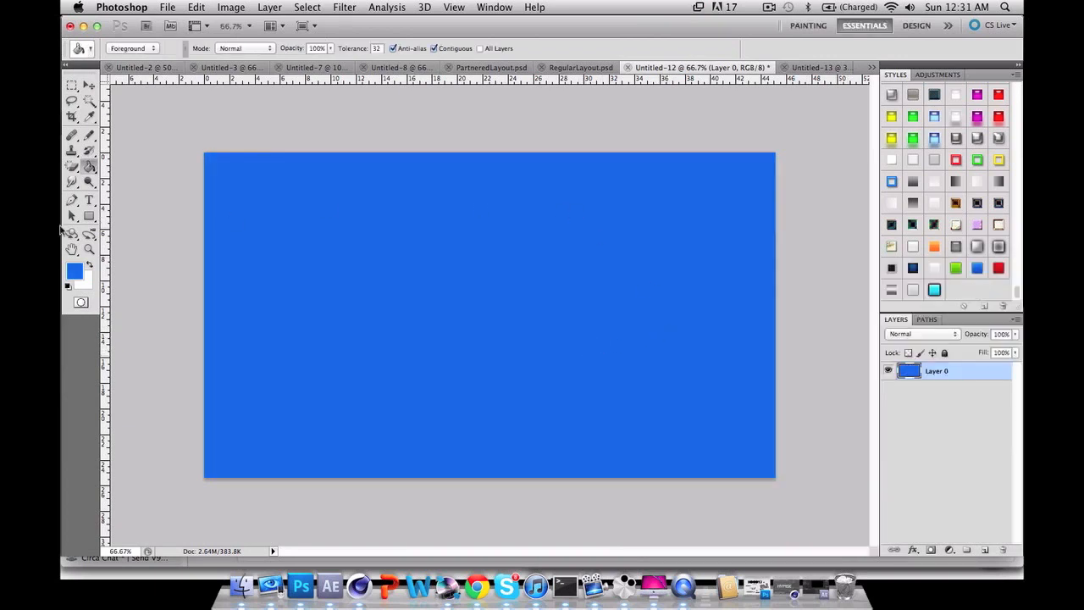
click(74, 270)
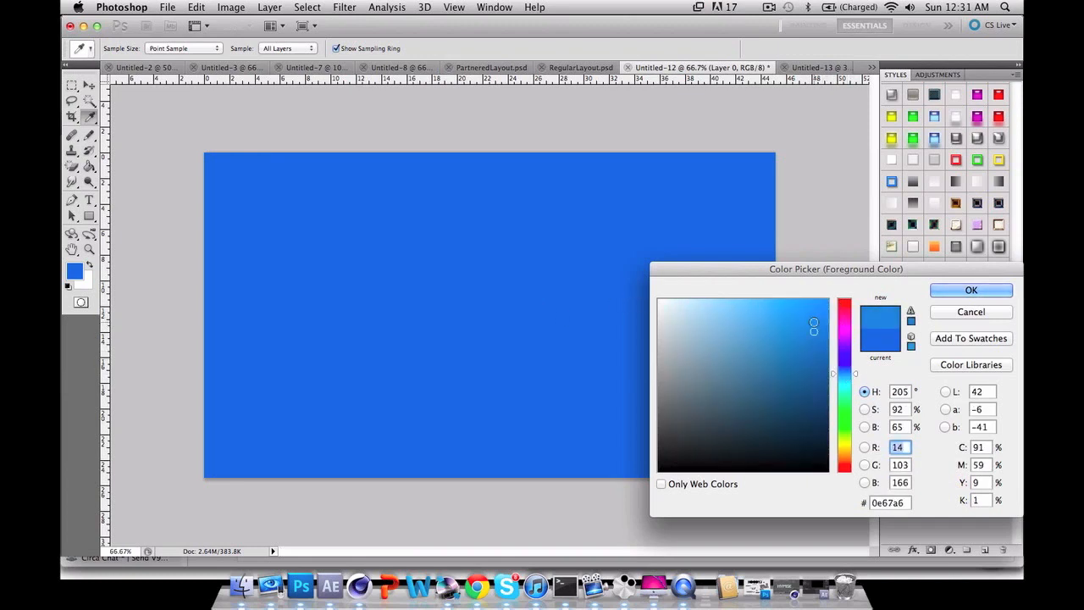
click(971, 290)
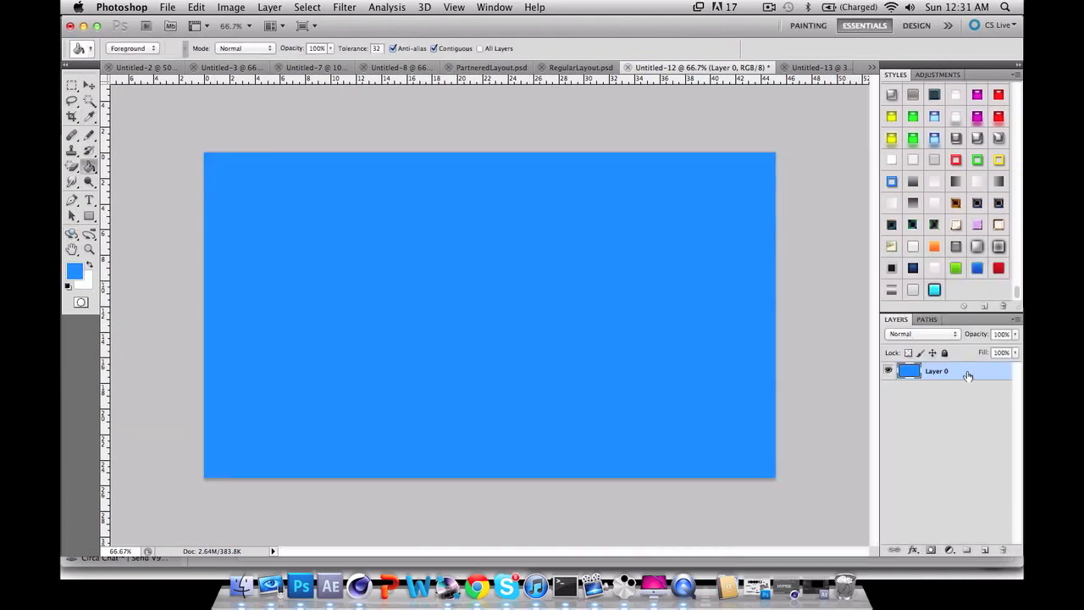
- Open Layer 0's Layer Style dialog, move it aside, and enable Pattern Overlay
double_click(937, 370)
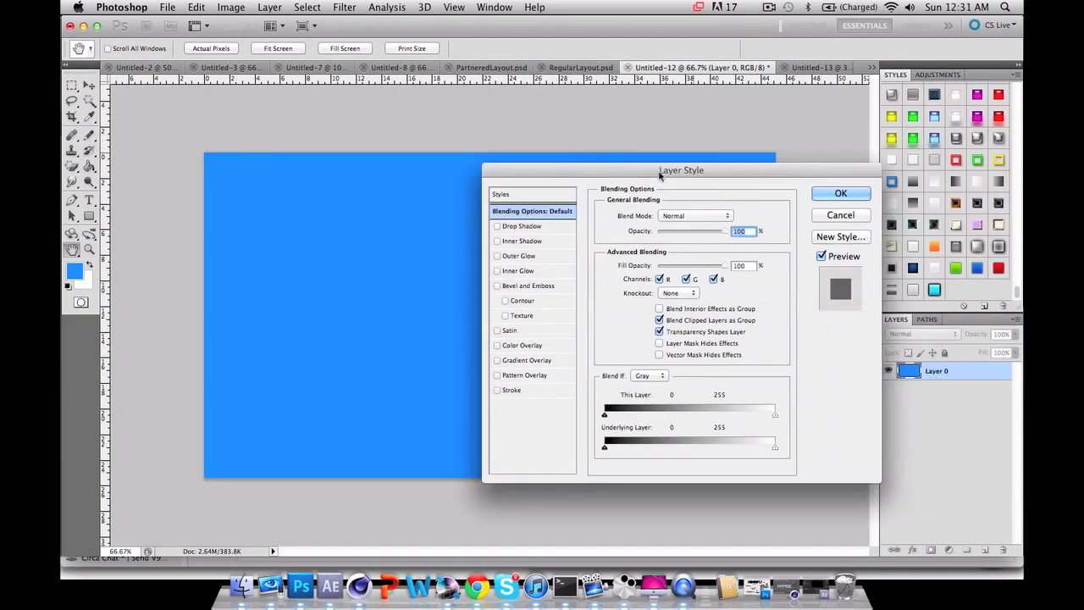
drag(681, 170, 828, 150)
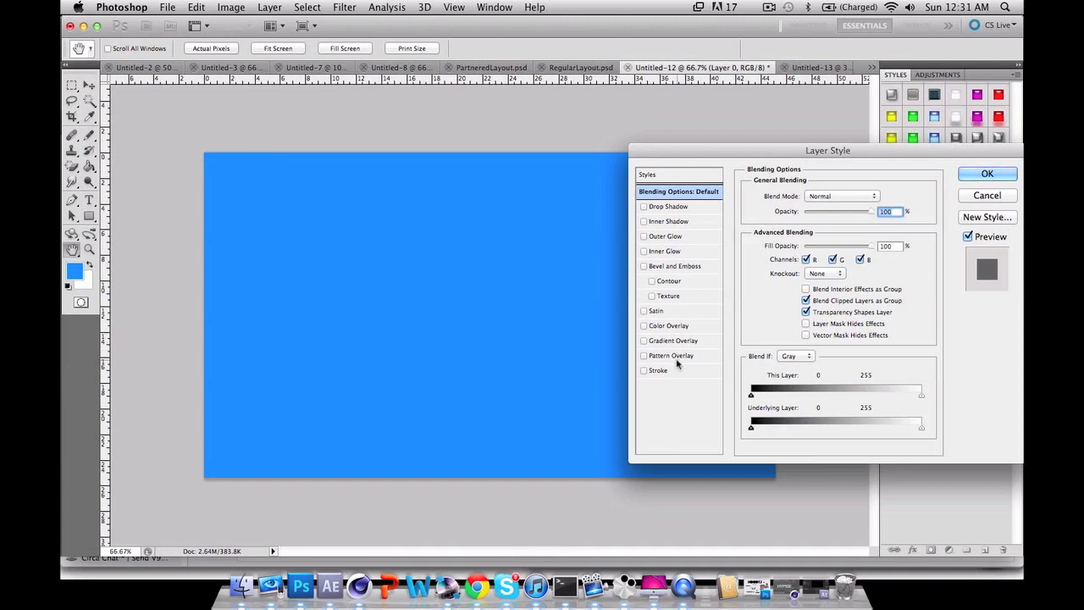
click(644, 355)
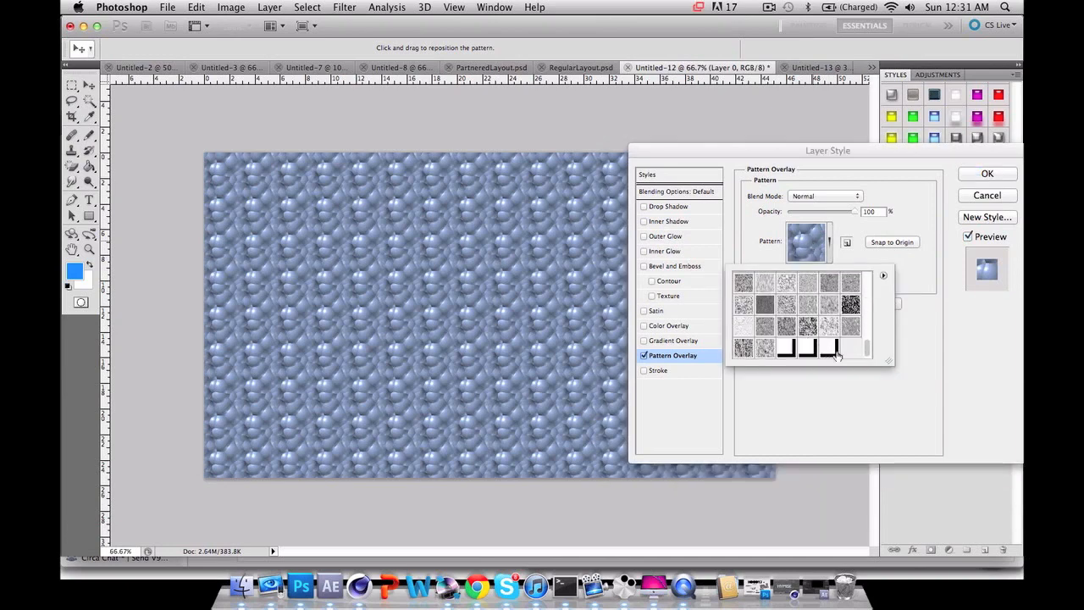
- Apply the grid pattern overlay in Soft Light, scaled to about 412% and faded
click(828, 347)
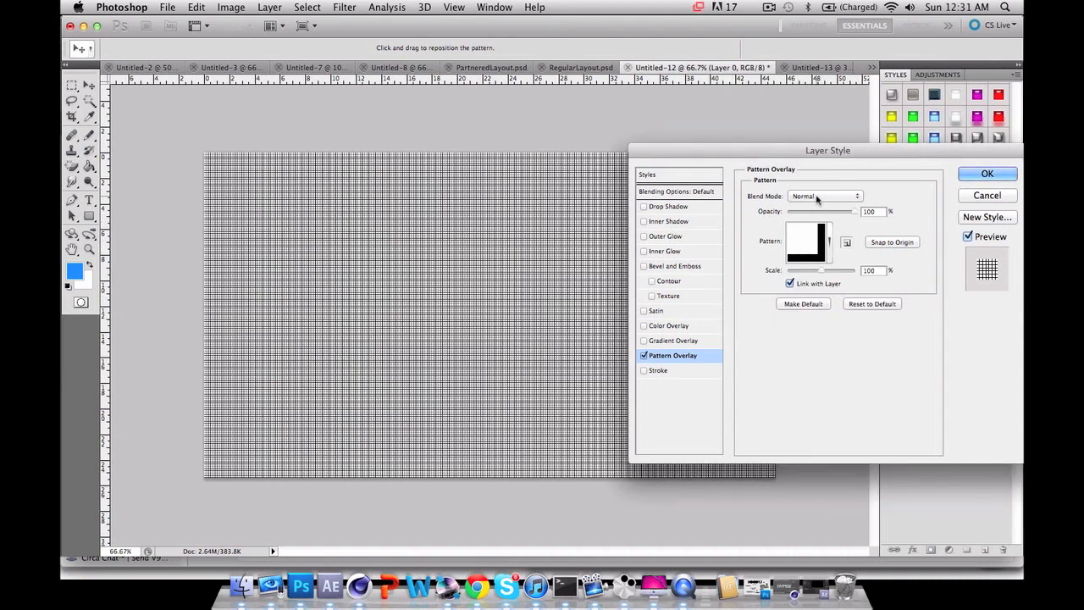
click(822, 195)
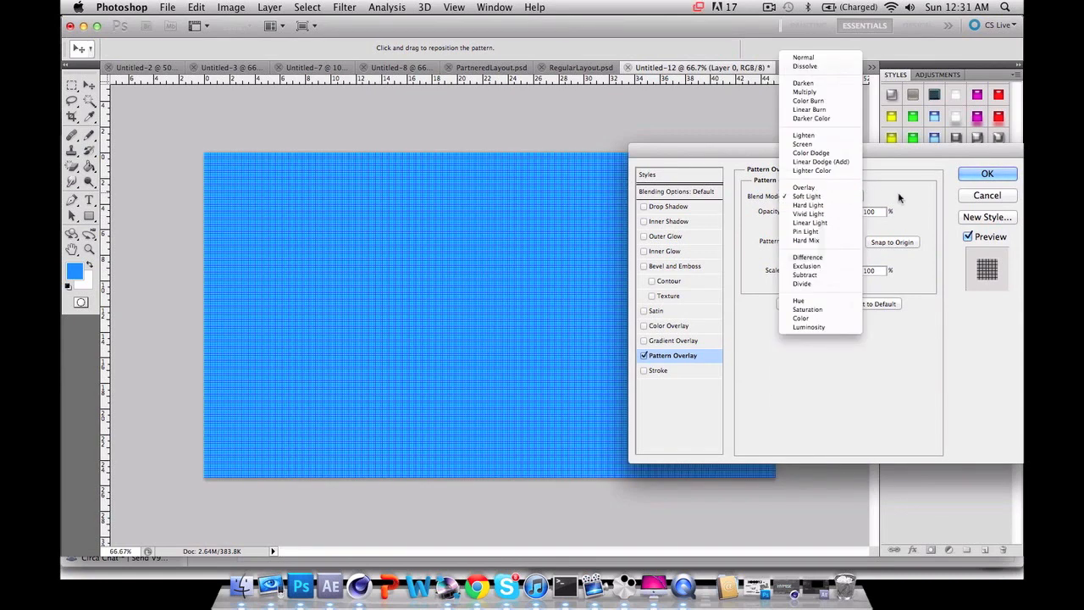
click(806, 195)
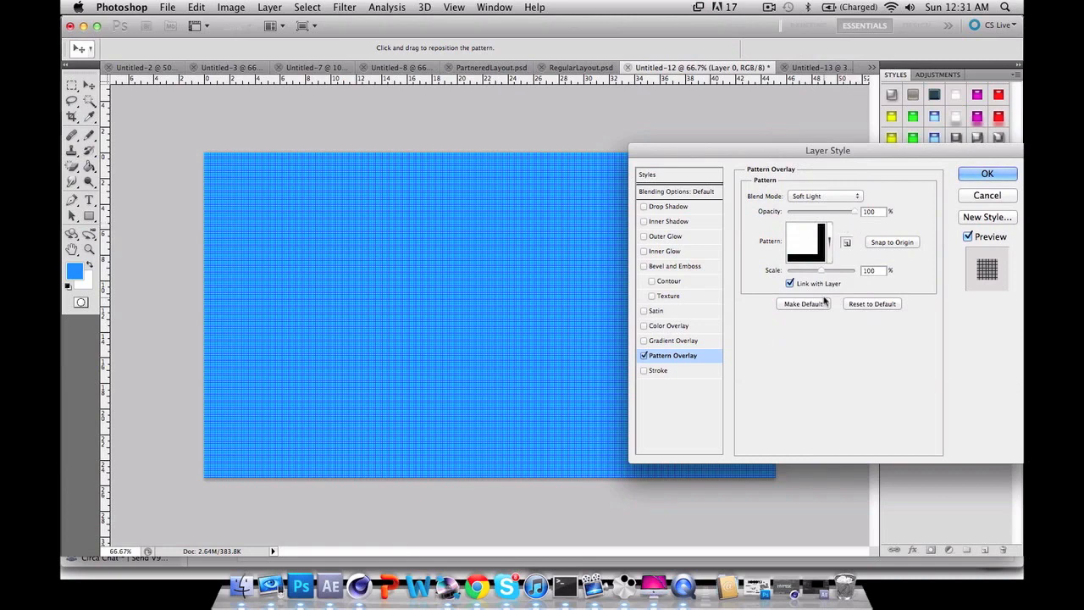
drag(822, 270, 847, 270)
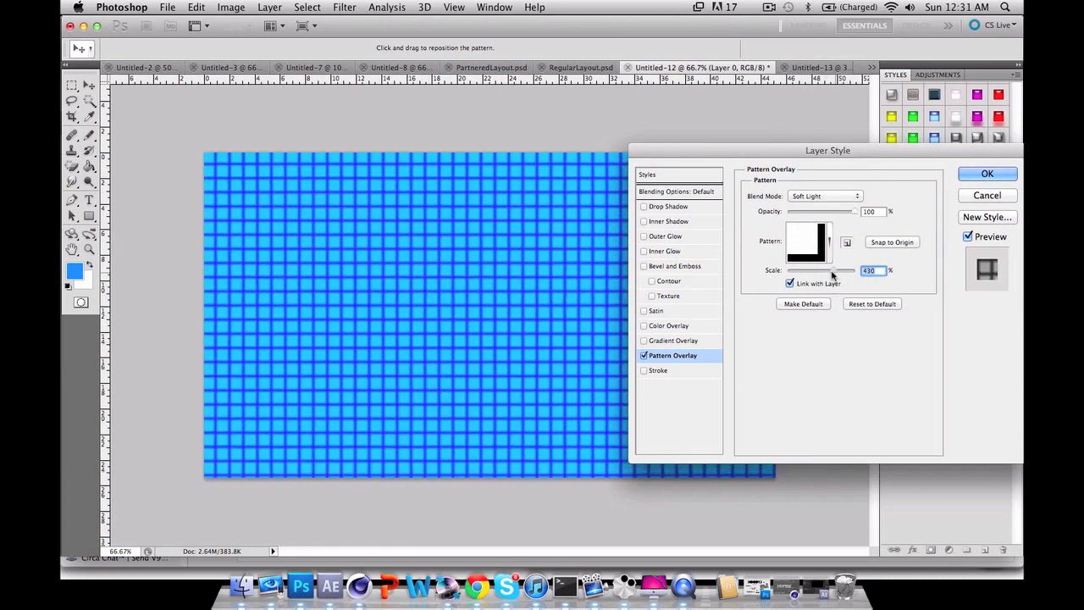
drag(833, 269, 825, 269)
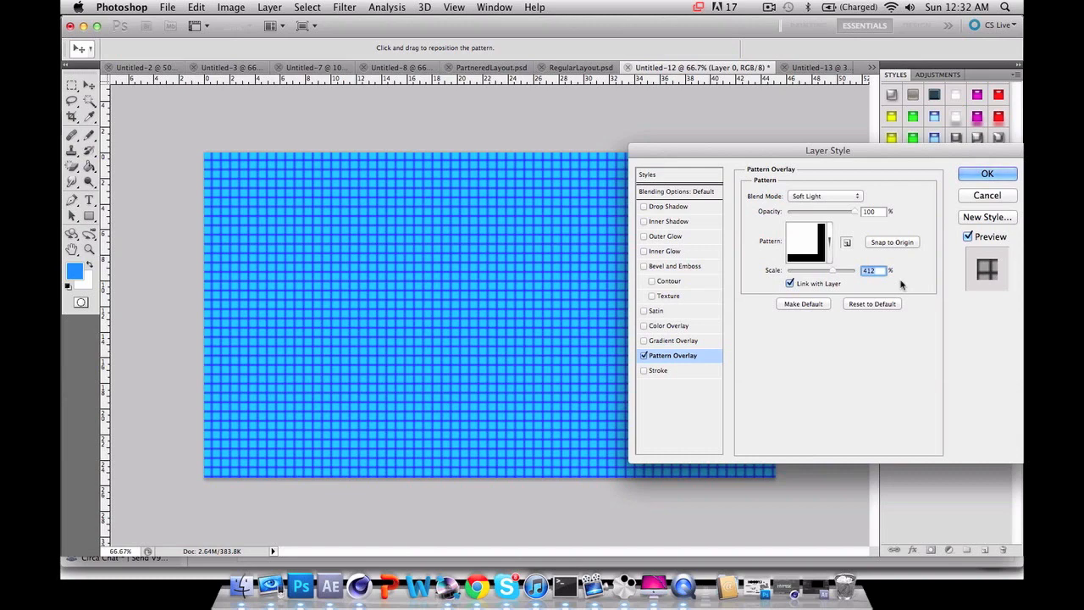
drag(851, 211, 817, 211)
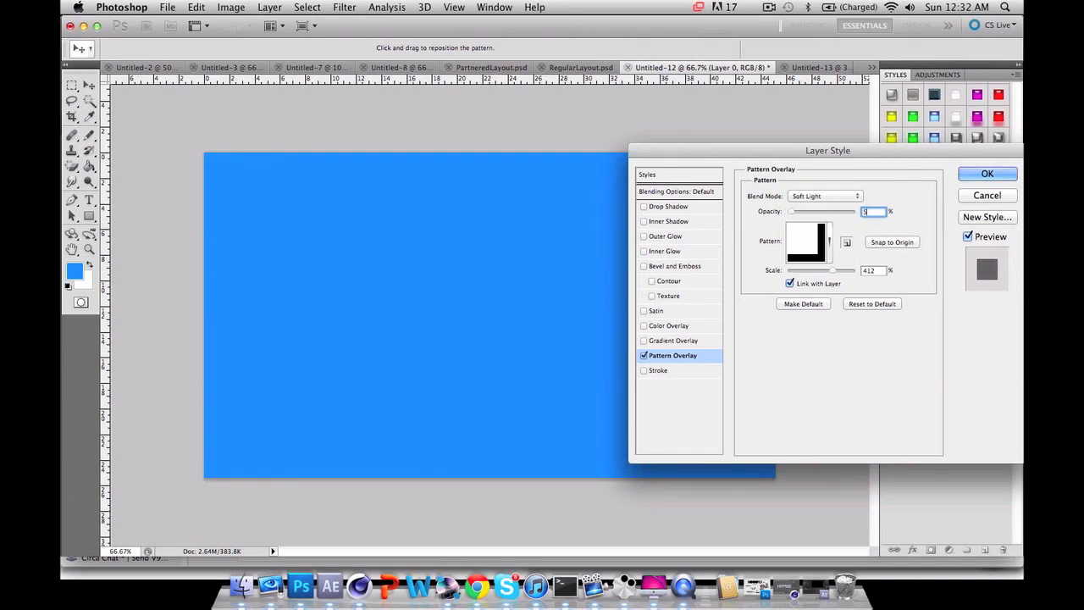
click(987, 173)
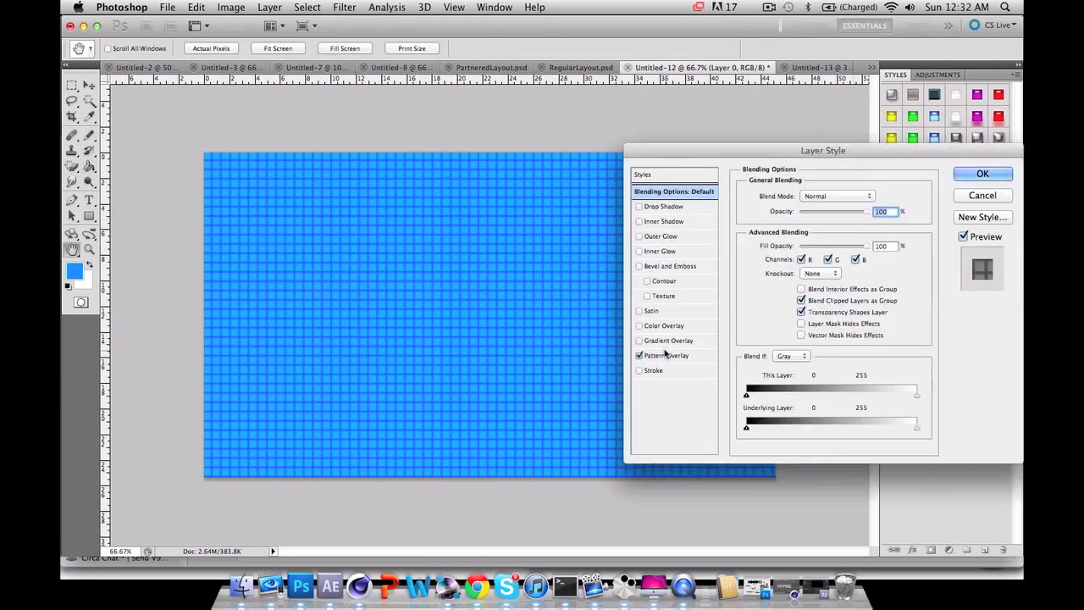
click(666, 355)
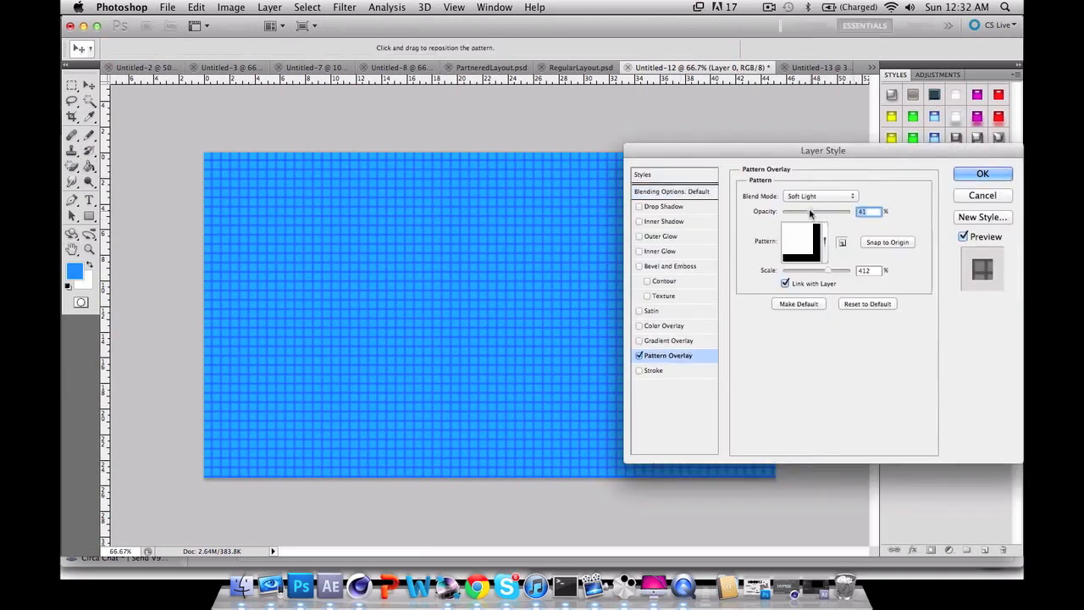
click(982, 174)
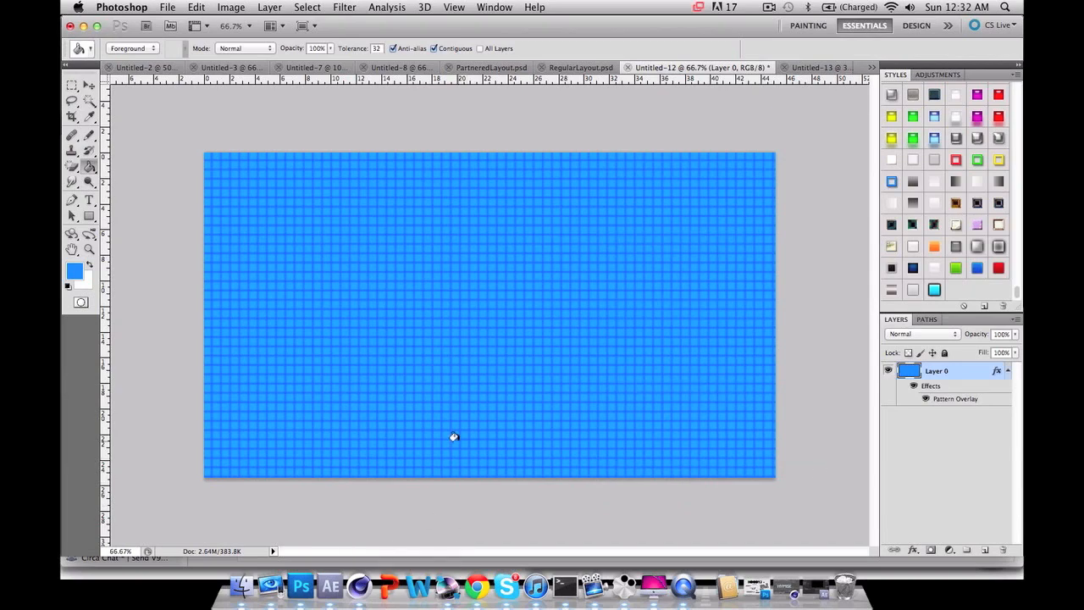
- Reopen the overlay and finalize it at 447% scale and 23% opacity
double_click(956, 398)
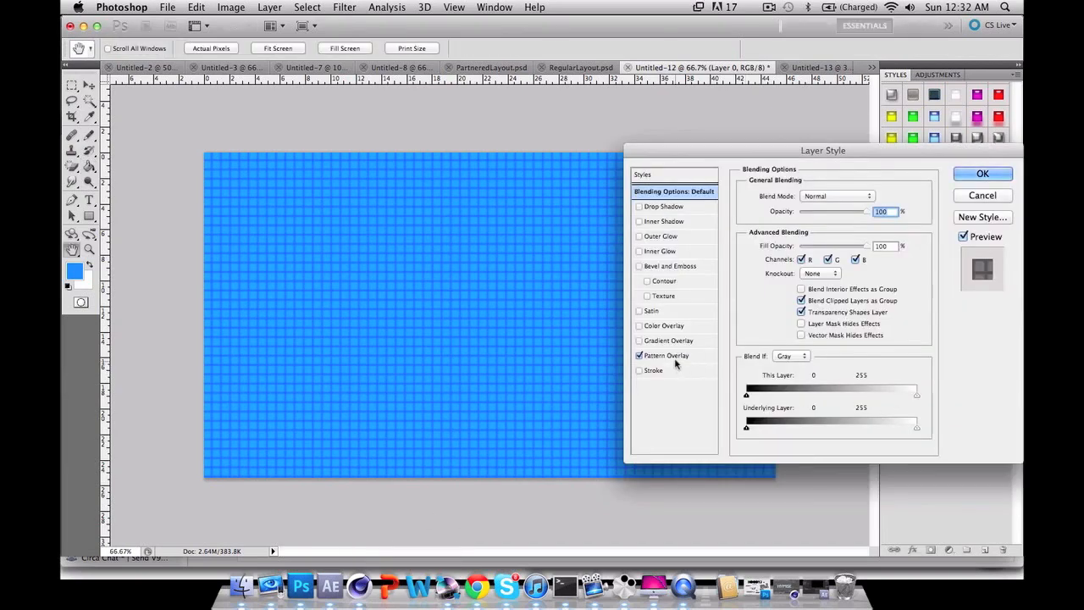
click(668, 355)
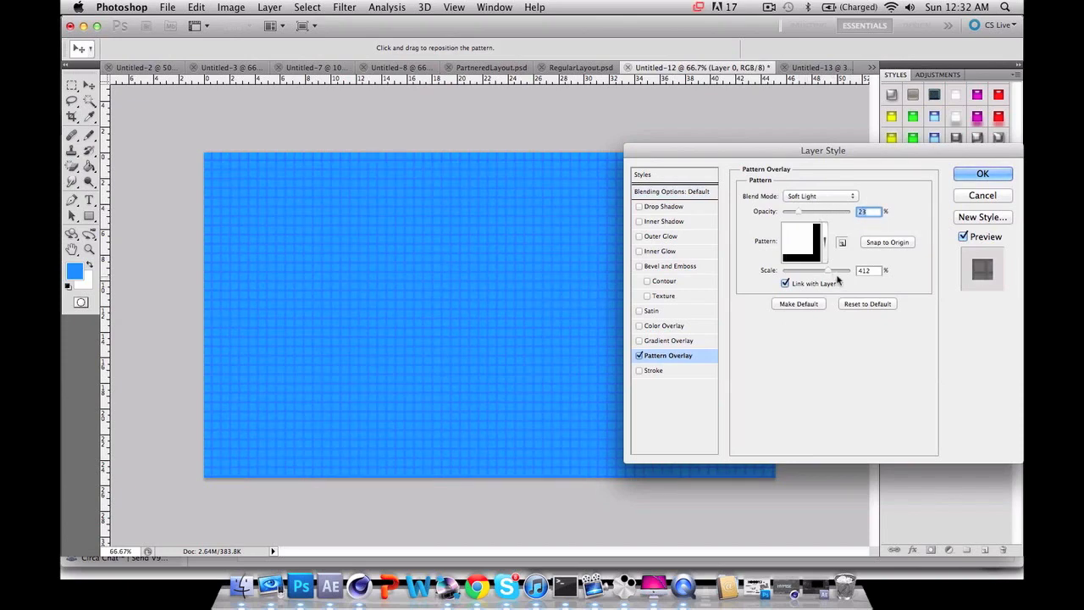
drag(834, 270, 847, 270)
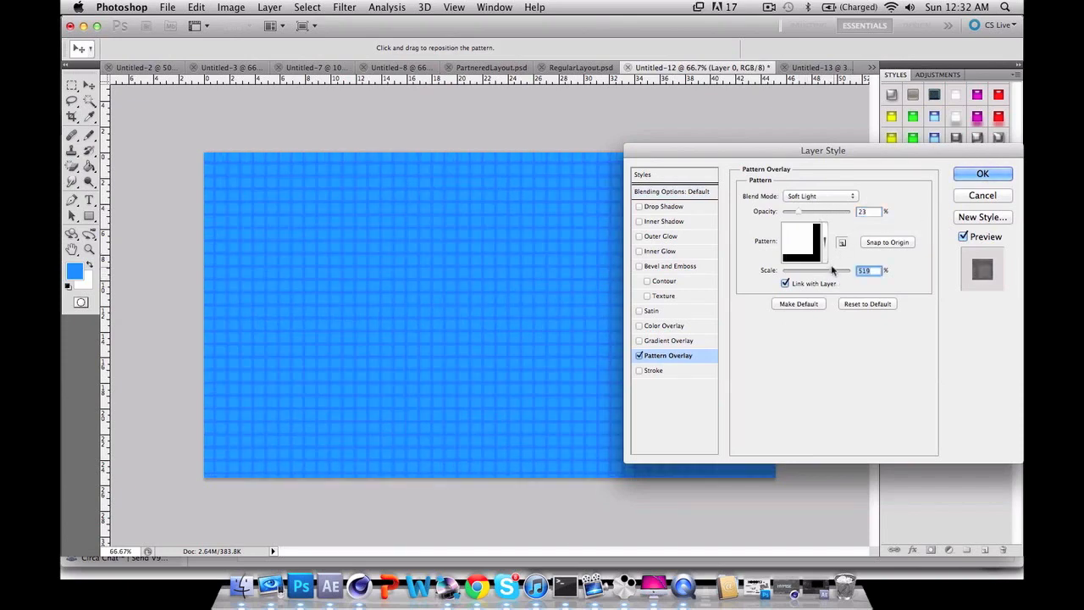
drag(835, 269, 826, 270)
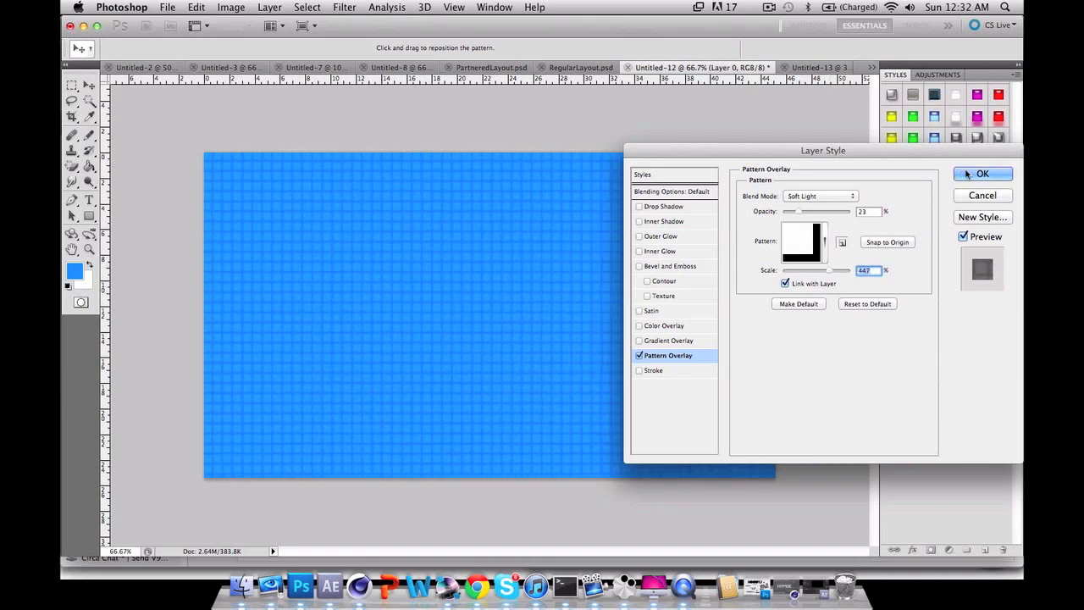
click(982, 174)
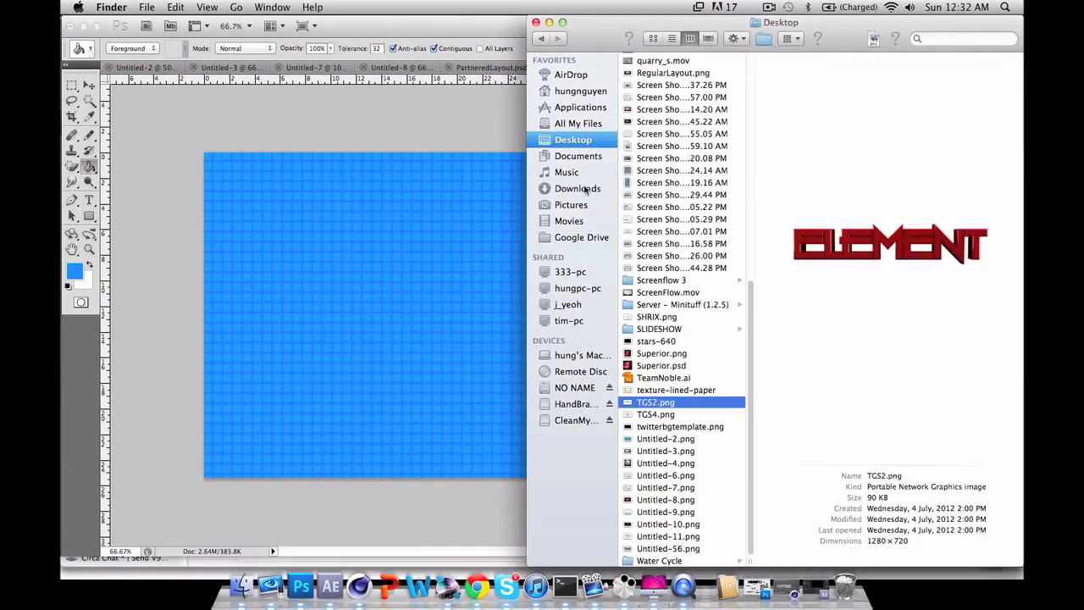
- Bring Google Chrome showing YouTube to the front
click(578, 188)
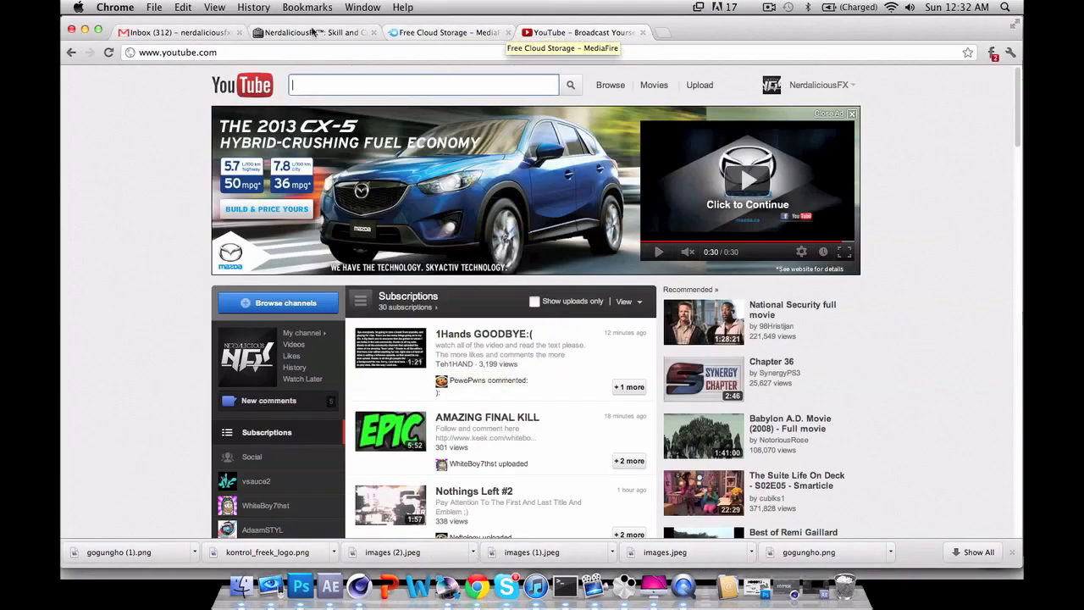
- Reopen the Google Image Result for drill.png from Chrome's history
click(253, 7)
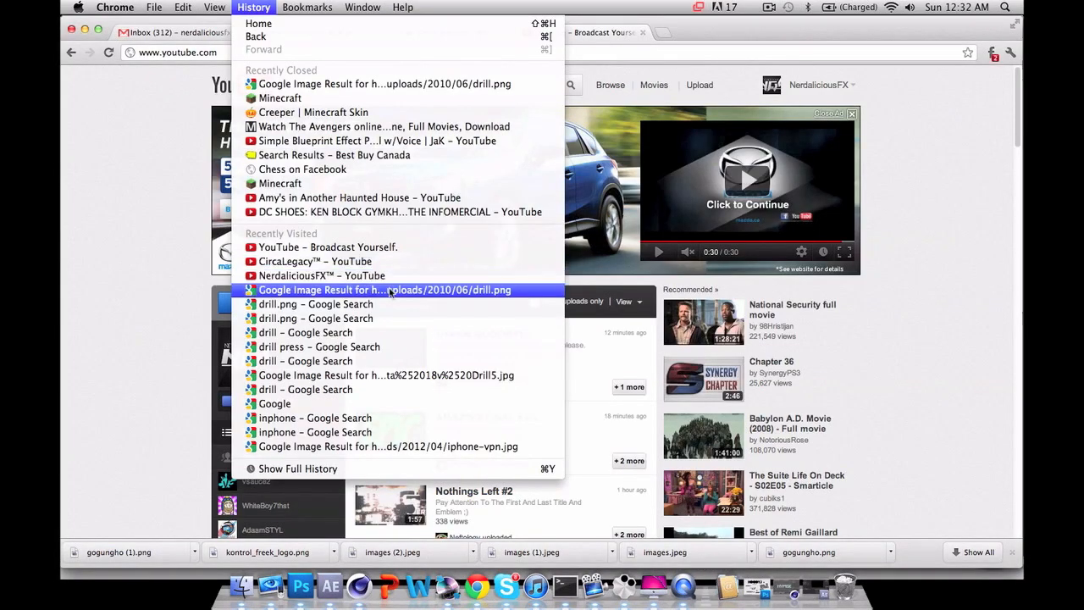
click(385, 290)
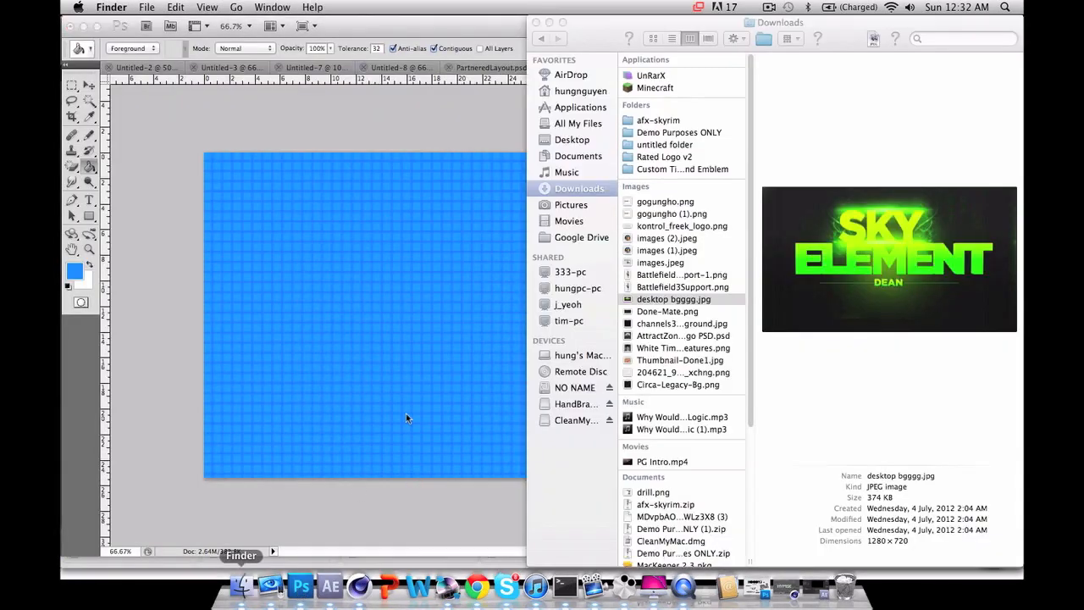
- Open the Downloads folder and place drill.png into Photoshop as a layer
click(673, 299)
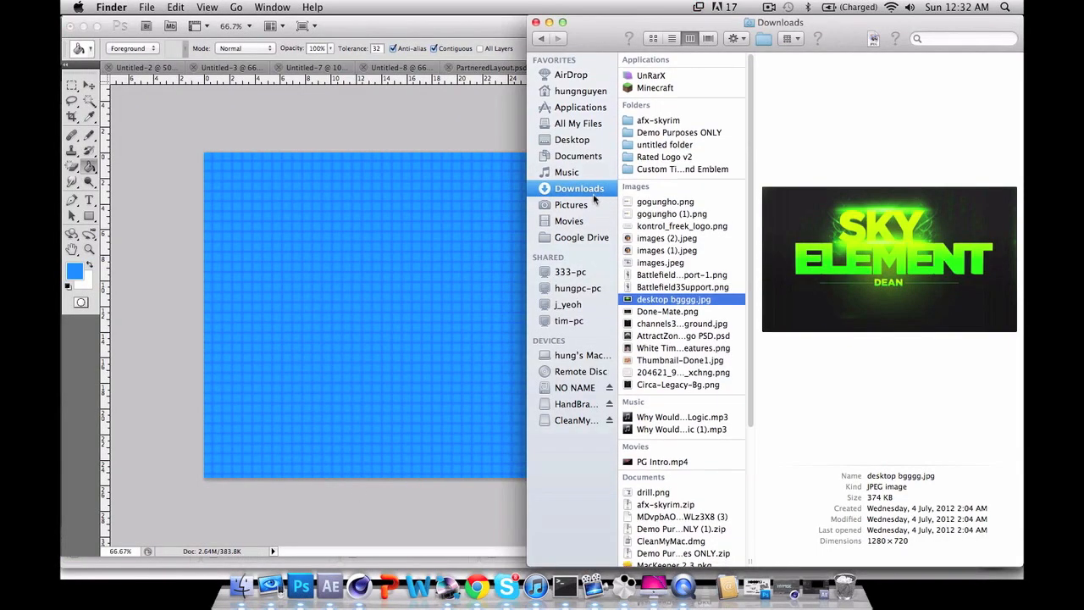
click(652, 201)
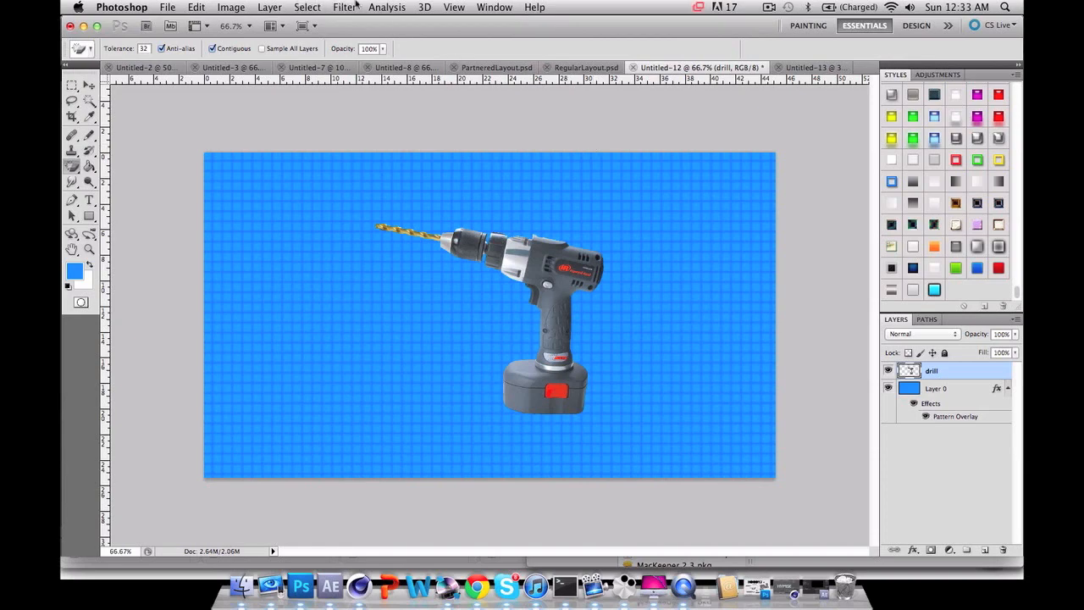
- Apply Find Edges to the drill layer and set its Saturation to -100
click(307, 7)
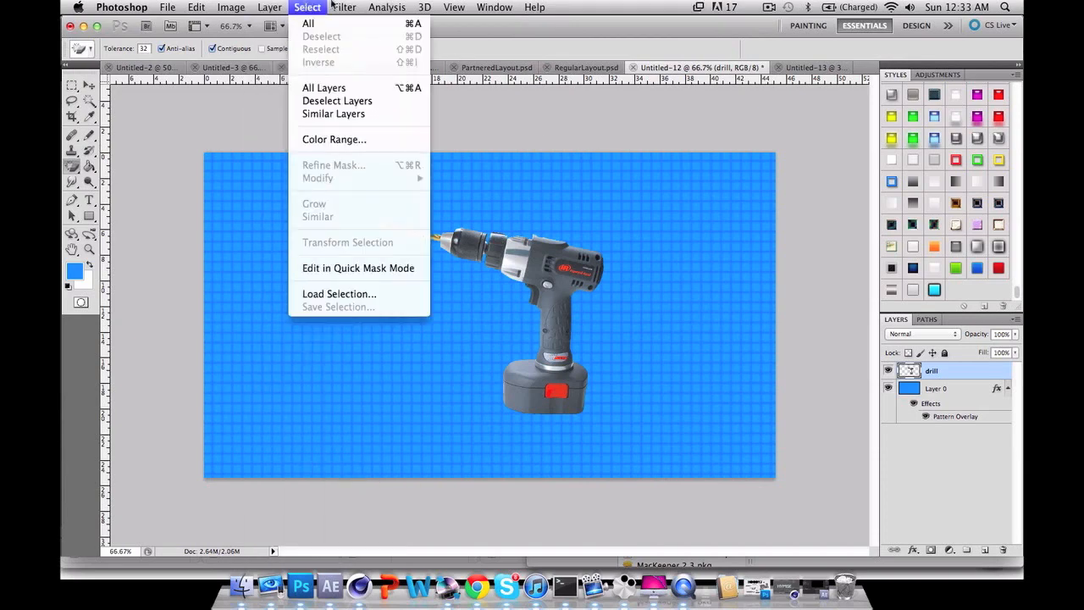
click(344, 7)
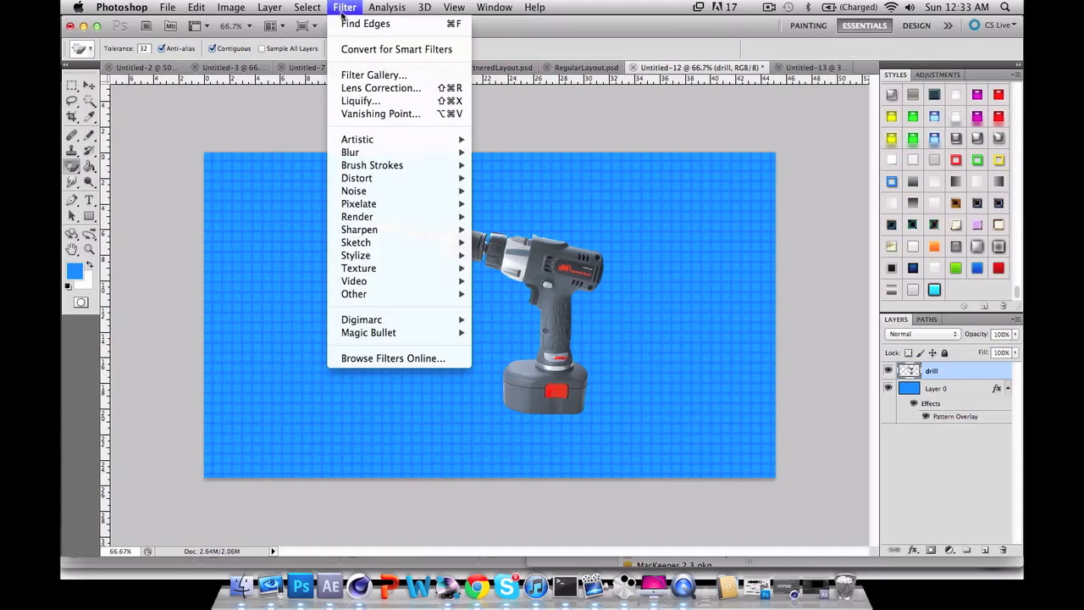
mouse_move(356, 255)
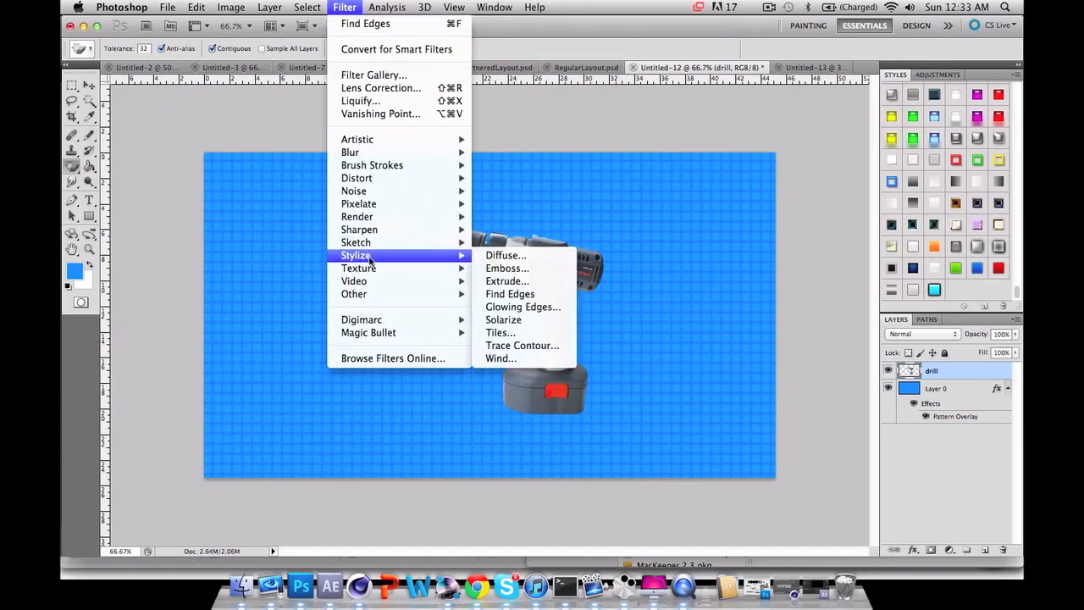
mouse_move(506, 269)
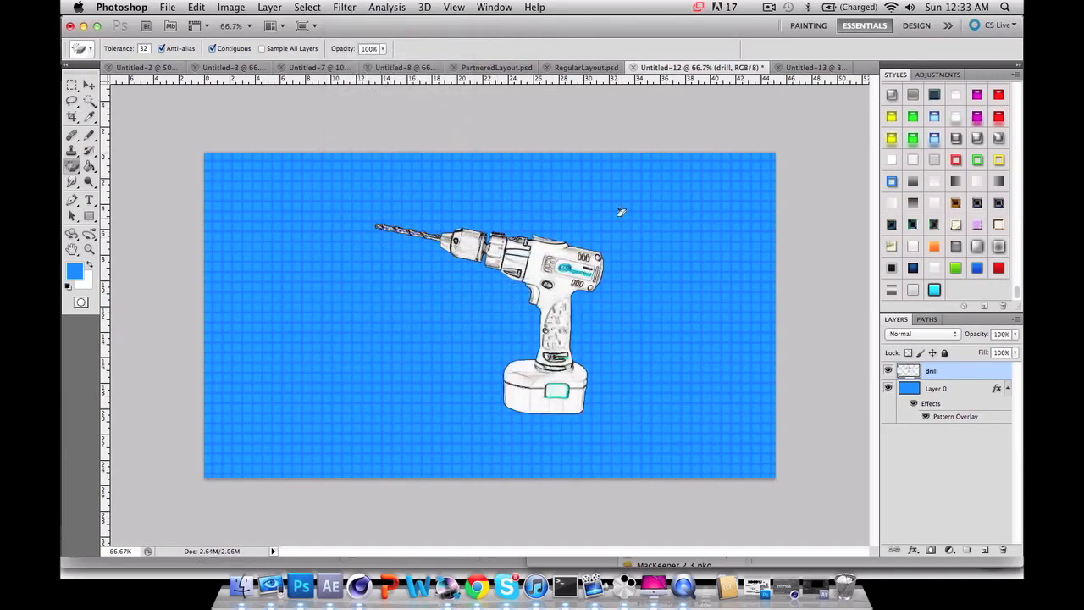
click(230, 6)
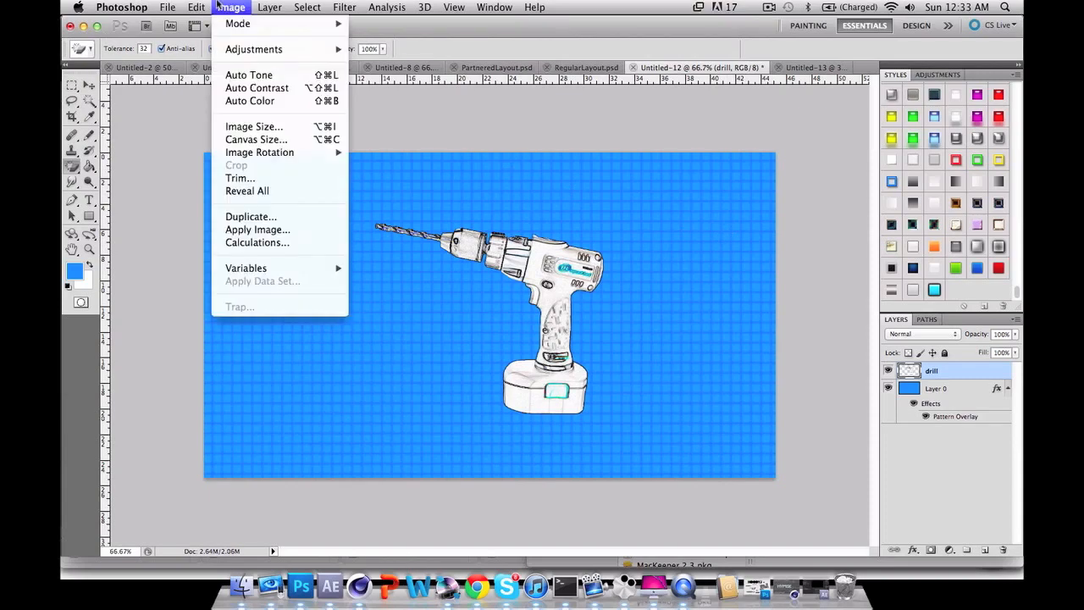
mouse_move(254, 48)
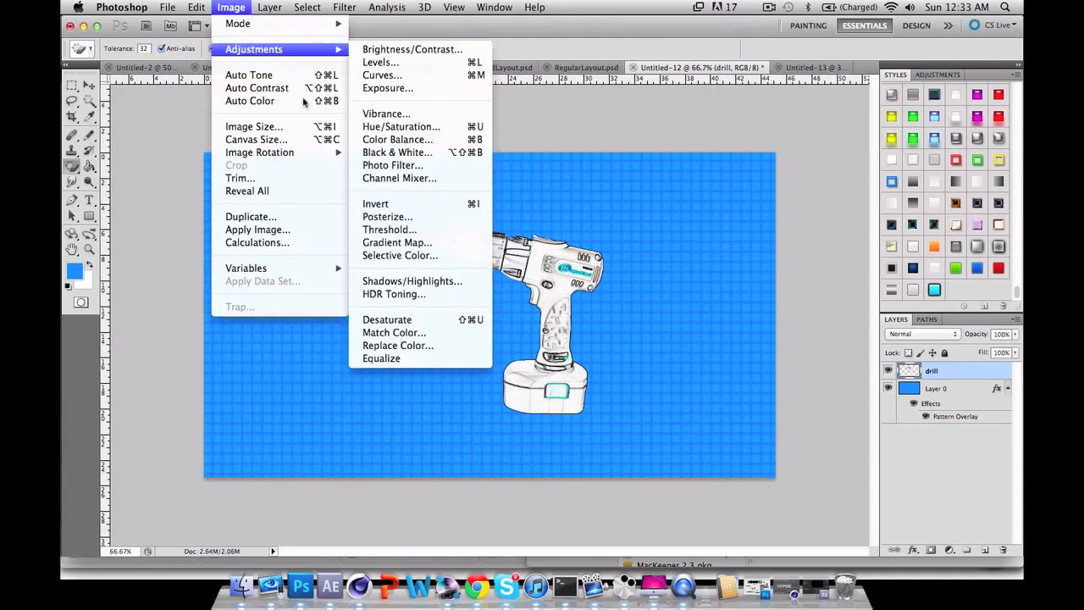
click(401, 126)
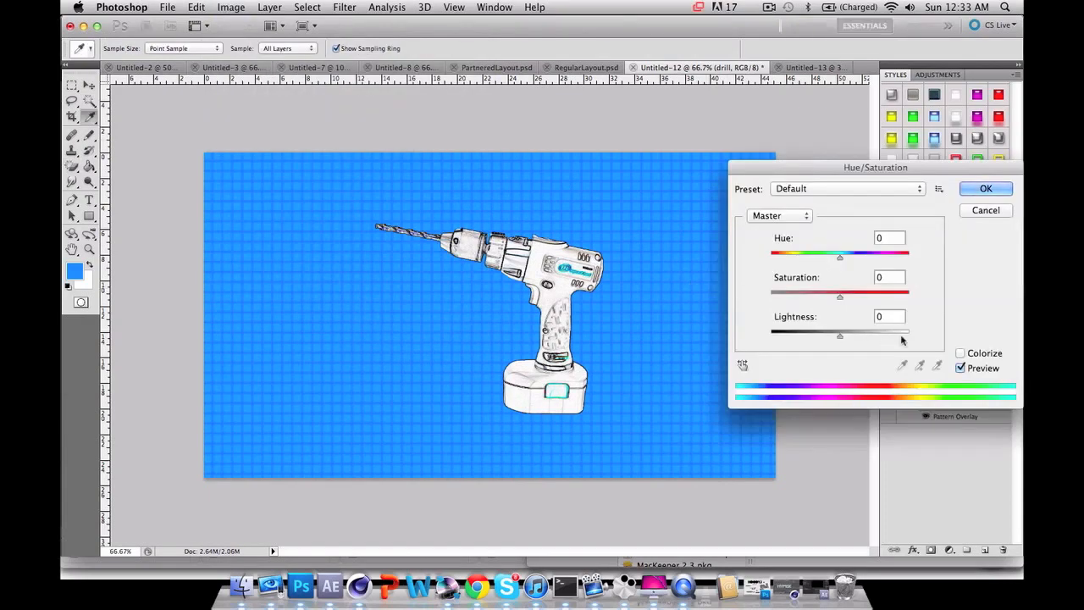
drag(840, 294, 771, 295)
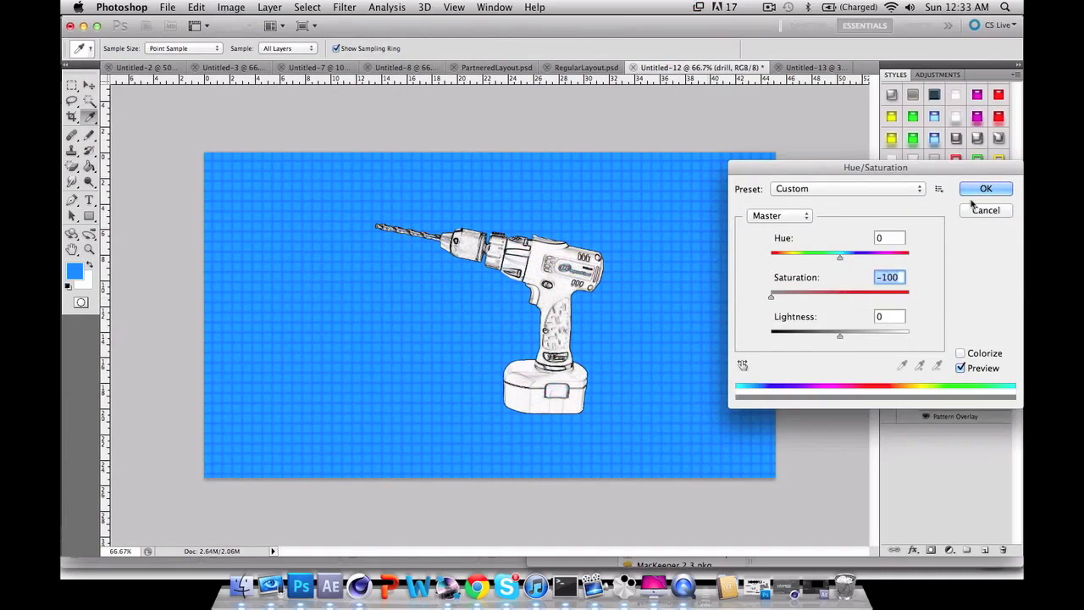
click(985, 188)
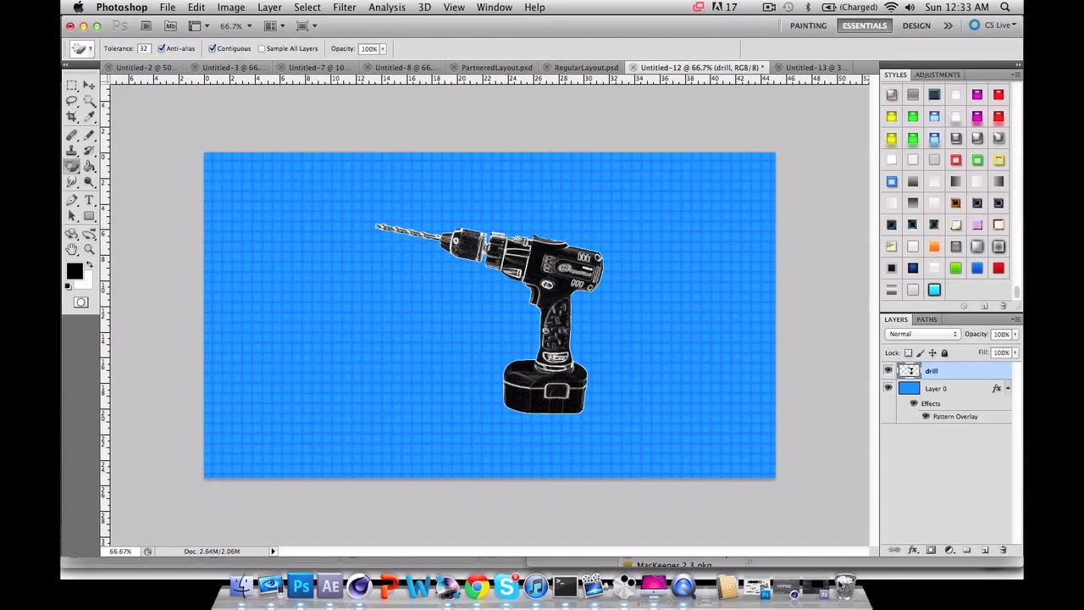
- Set the inverted drill layer to Screen blending and add an empty layer above it
click(921, 333)
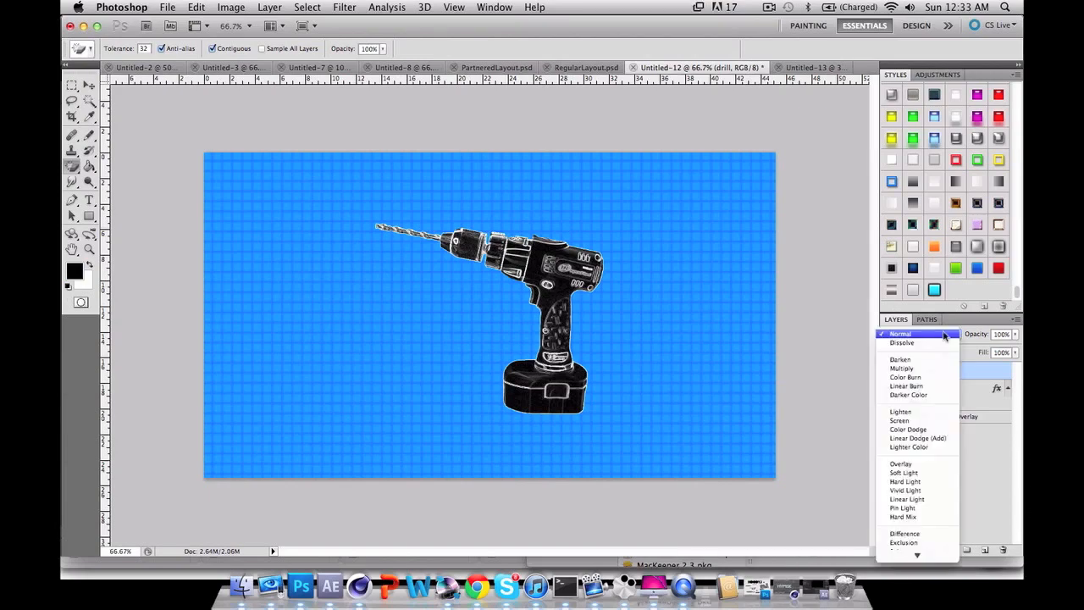
mouse_move(908, 429)
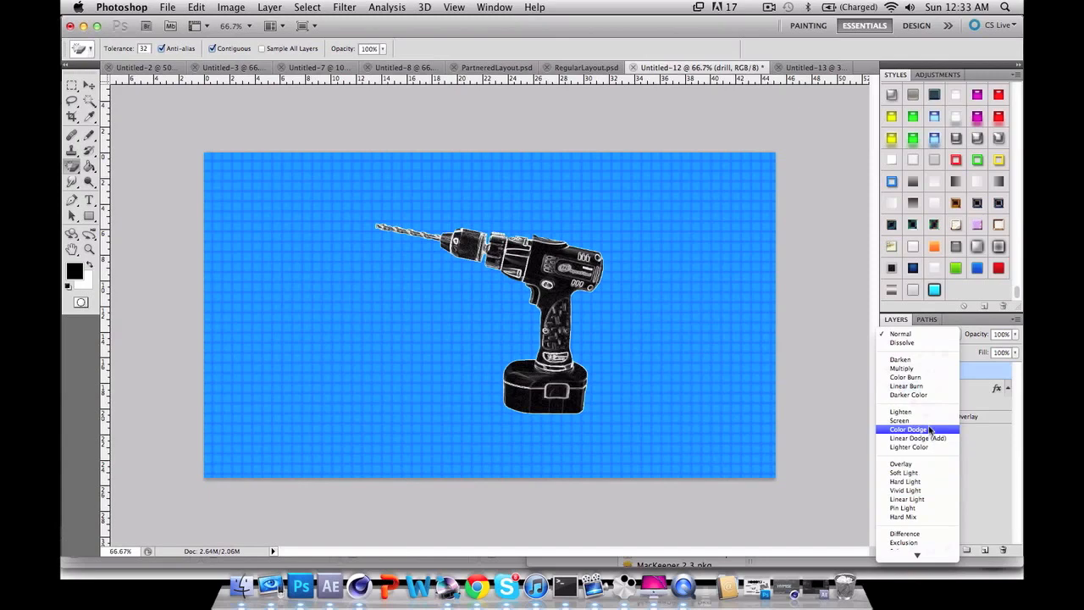
click(899, 420)
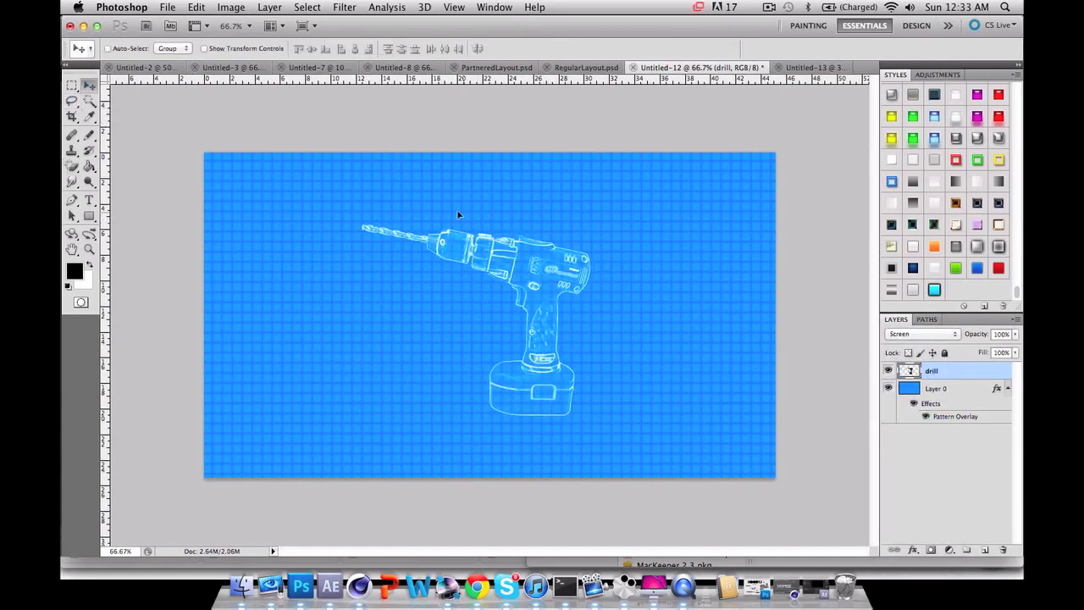
click(71, 135)
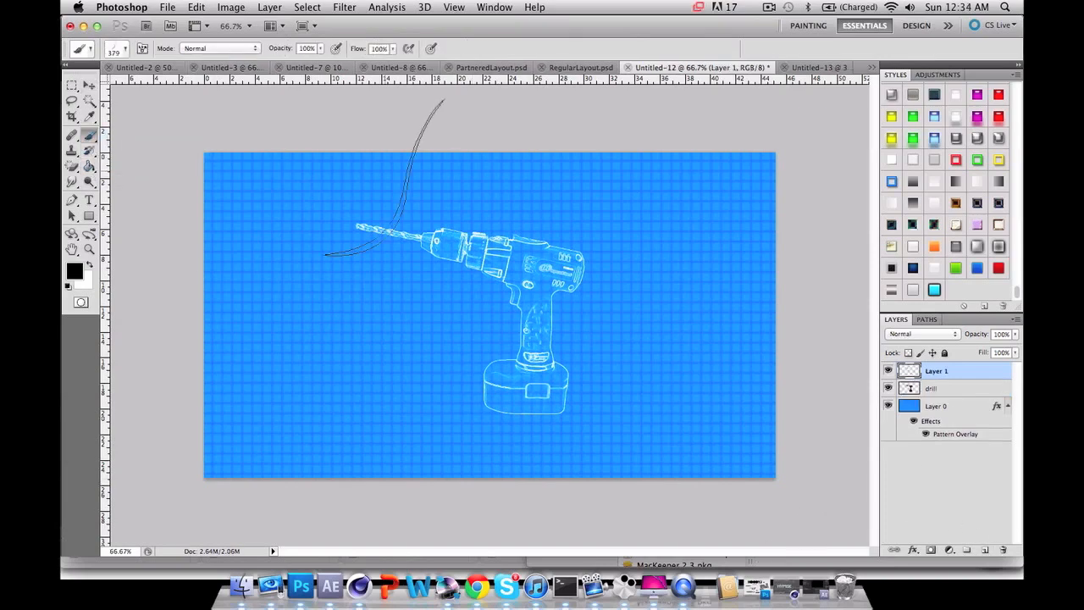
- Pick text-block brushes and stamp small white annotation blocks around the drill
click(72, 135)
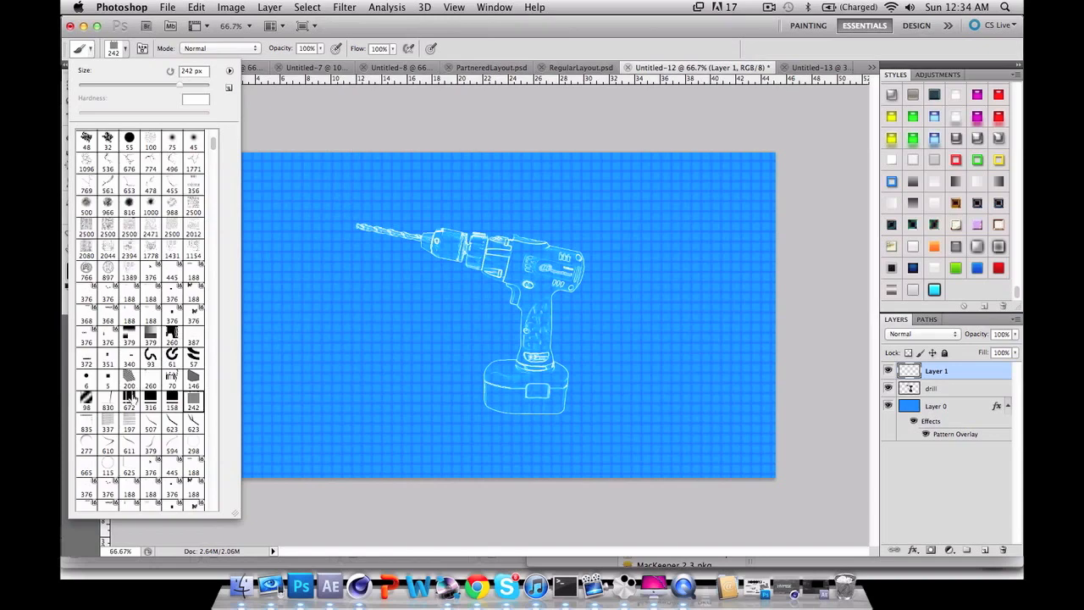
scroll(down, 3)
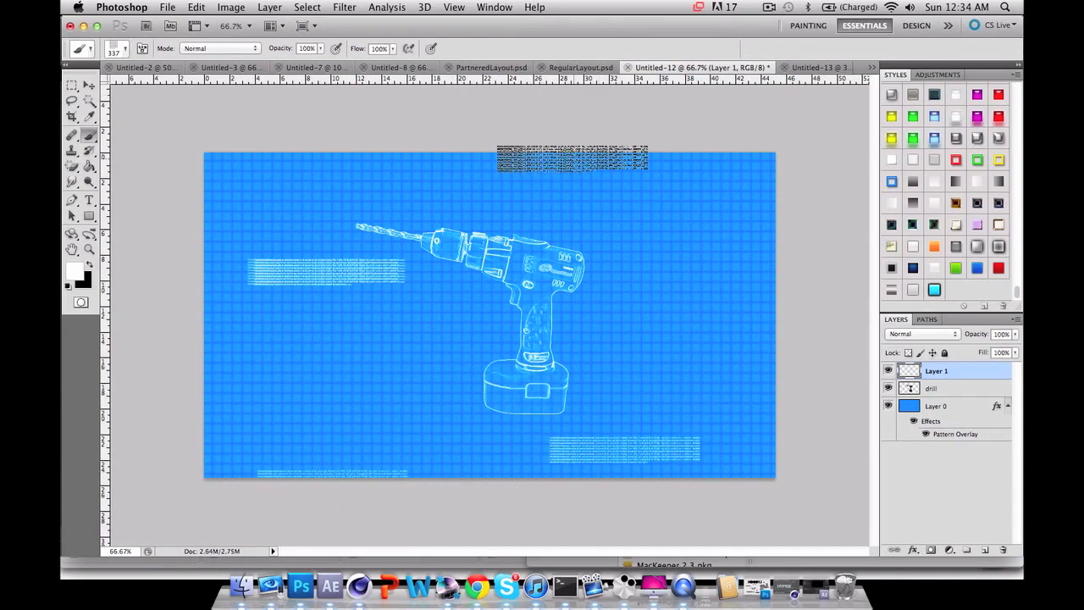
click(72, 134)
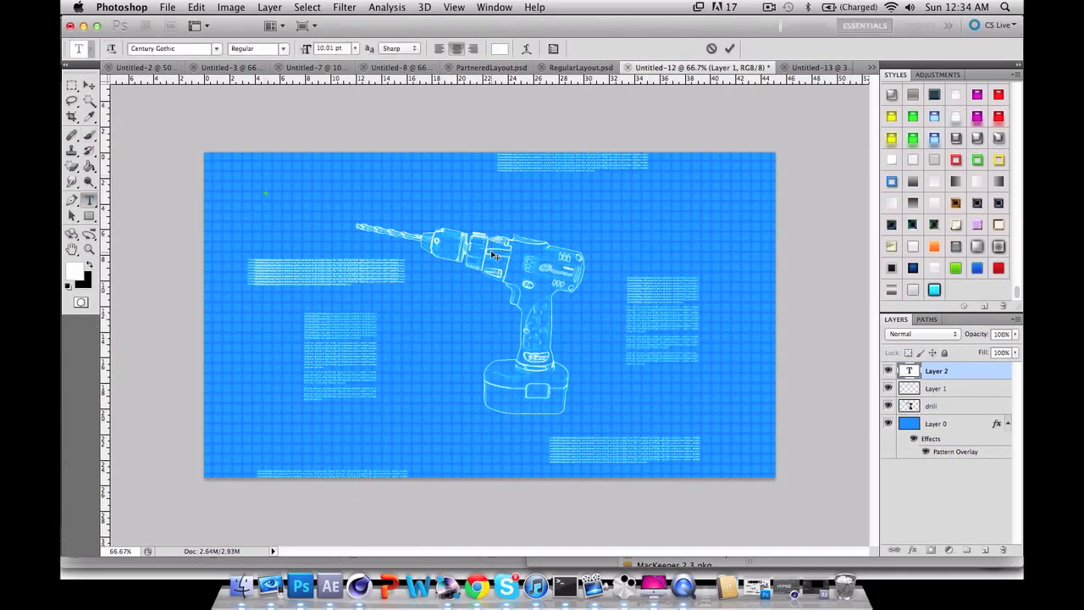
- Set the DRILL title to a large size, commit it, and underline it
click(730, 48)
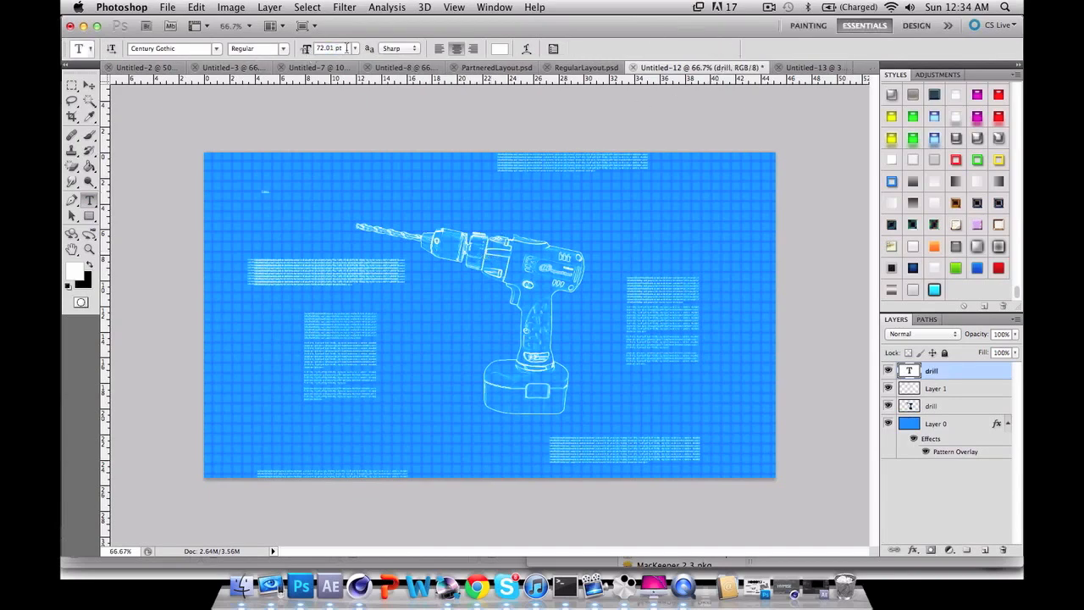
click(72, 85)
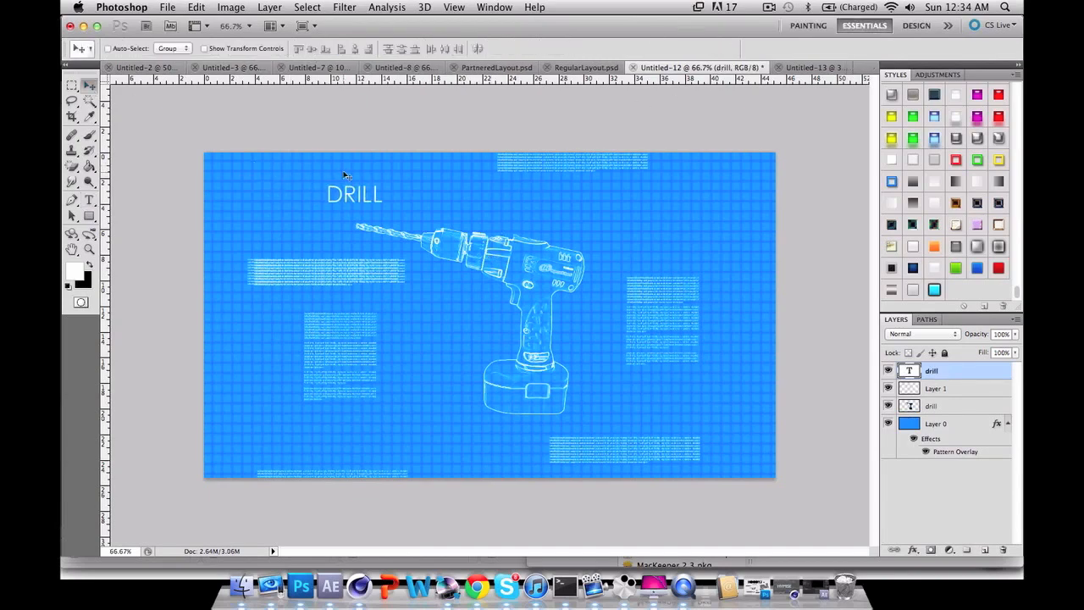
mouse_move(748, 213)
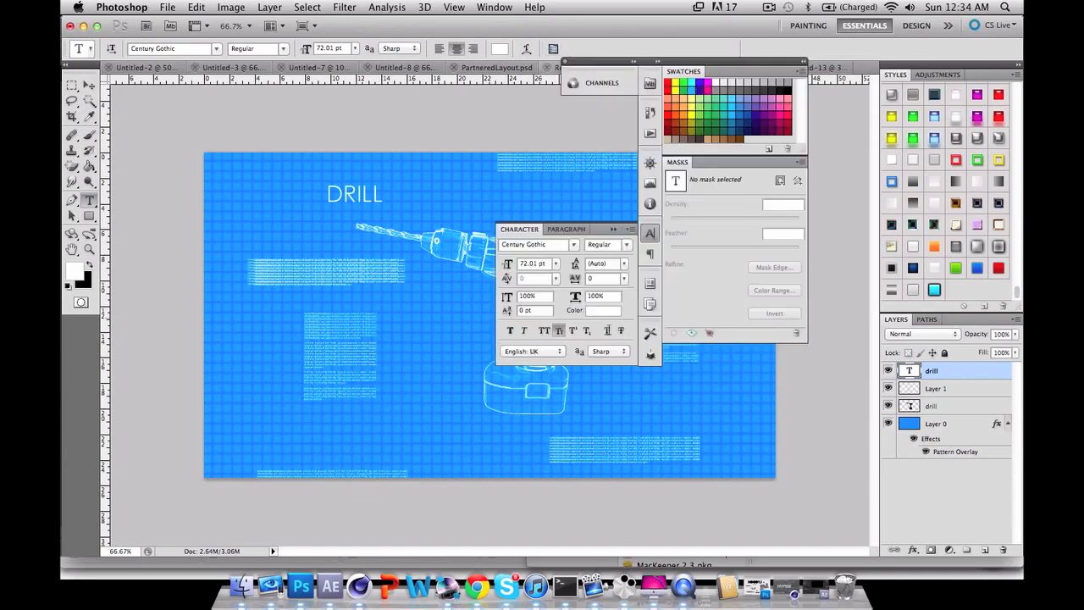
click(608, 330)
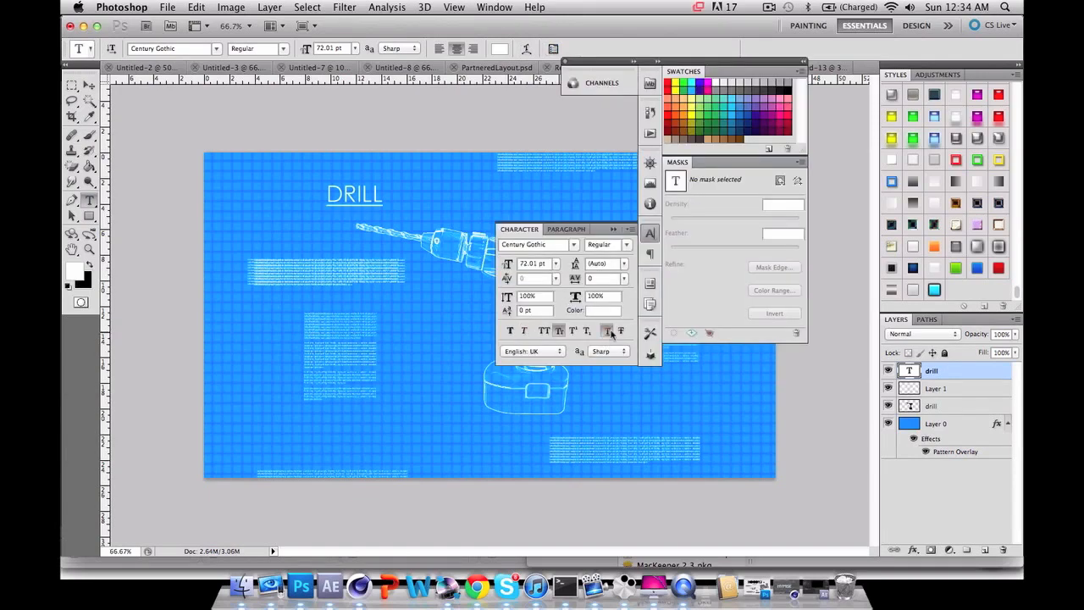